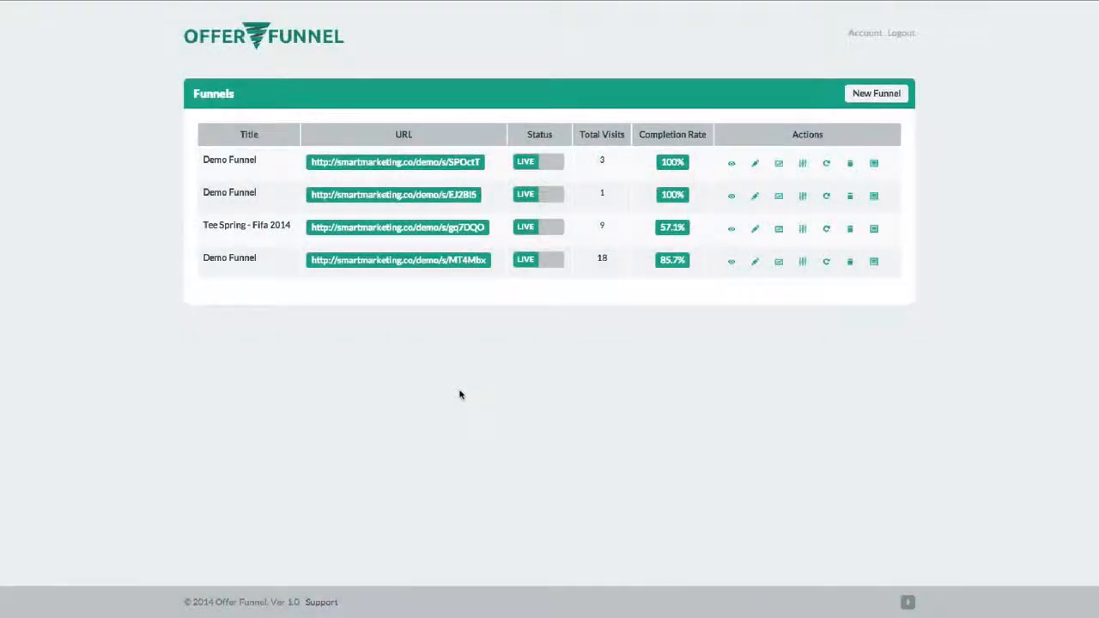
mouse_move(446, 400)
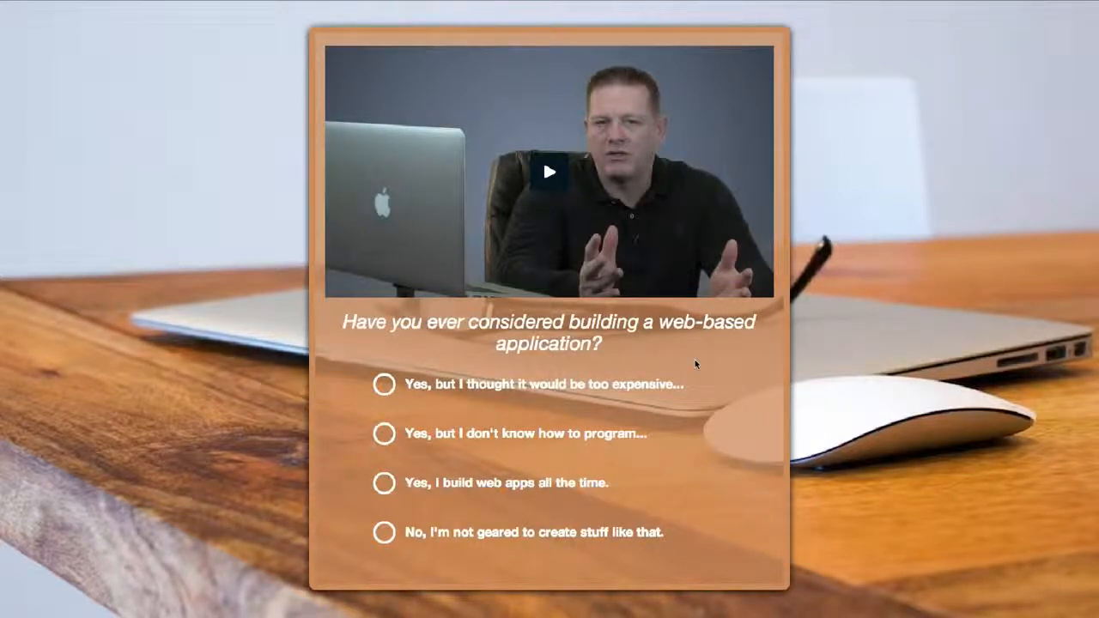
Play and pause the intro video, then answer 'Yes, but I thought it would be too expensive...'.
click(549, 171)
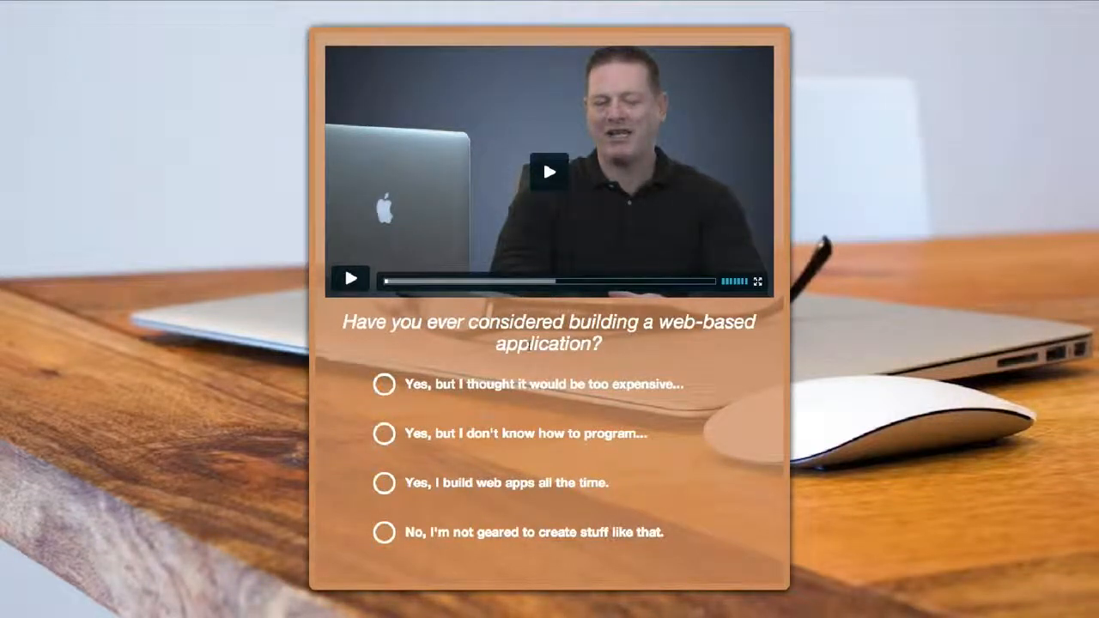
click(548, 172)
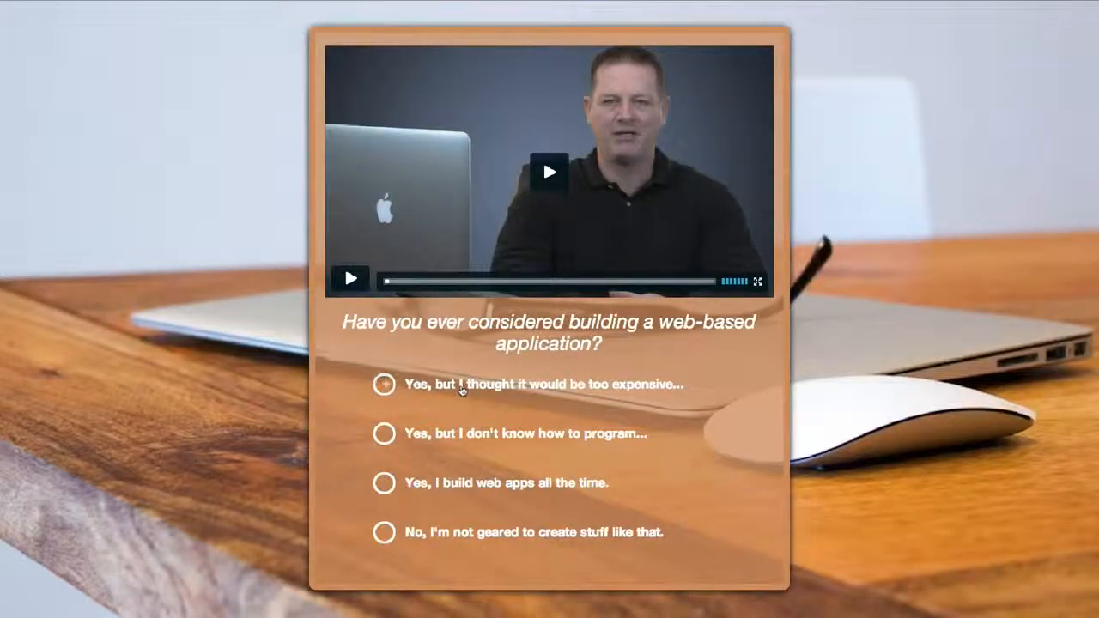
click(385, 384)
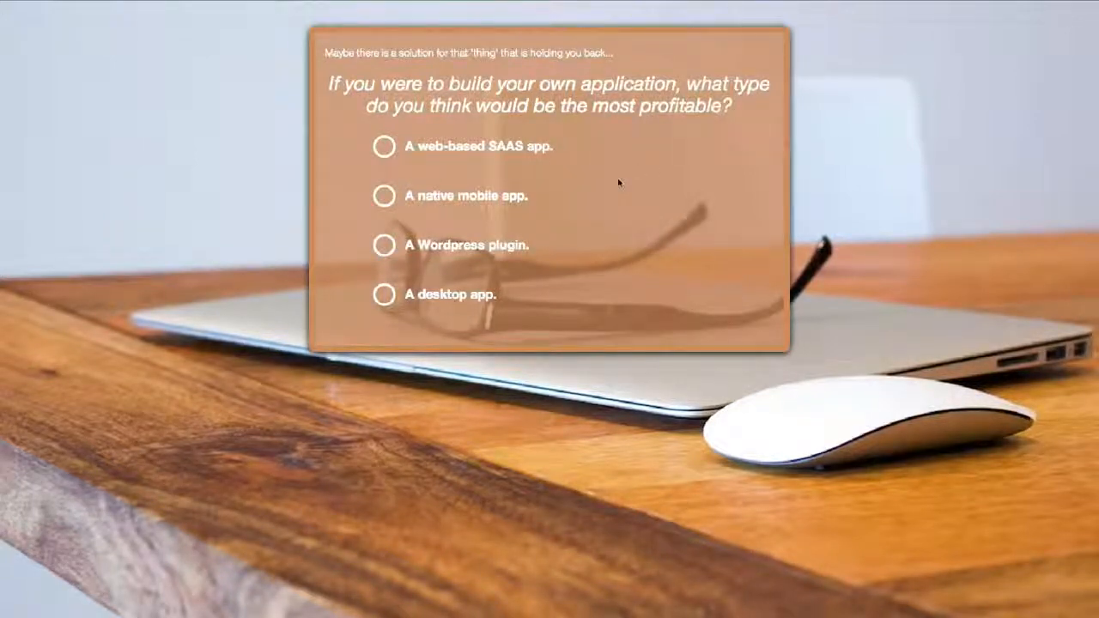
mouse_move(481, 179)
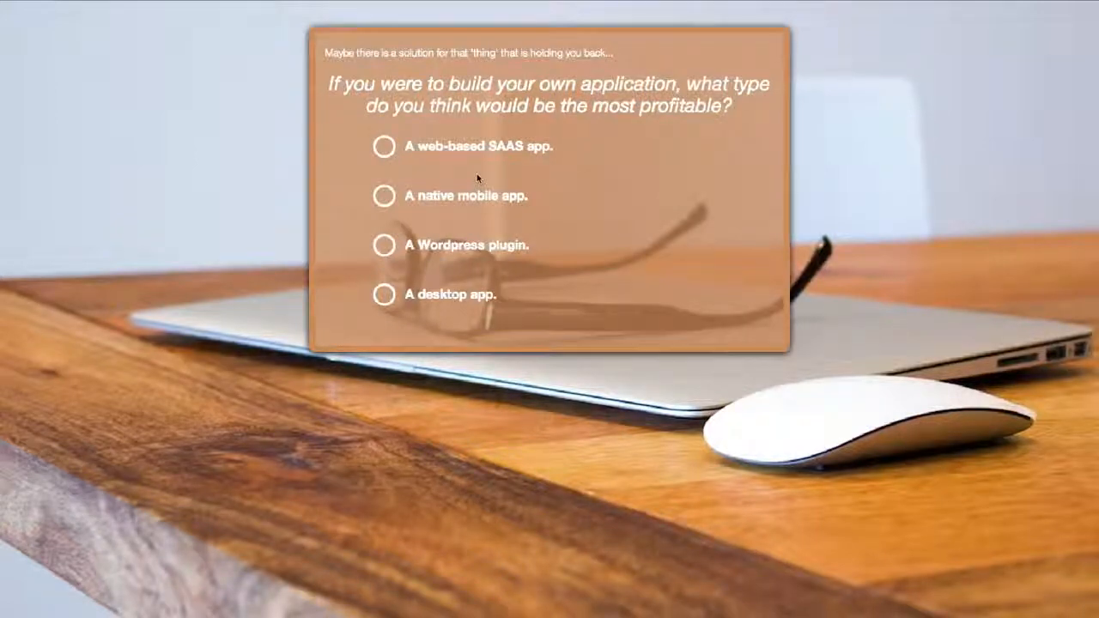
mouse_move(554, 182)
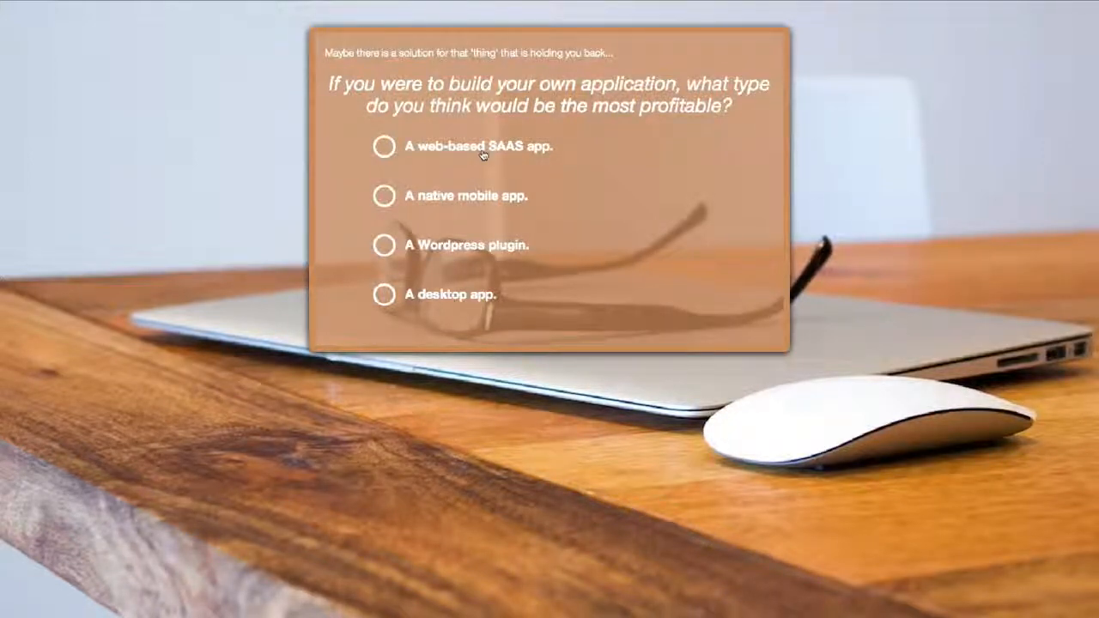
Answer that 'A web-based SAAS app.' would be most profitable.
click(385, 147)
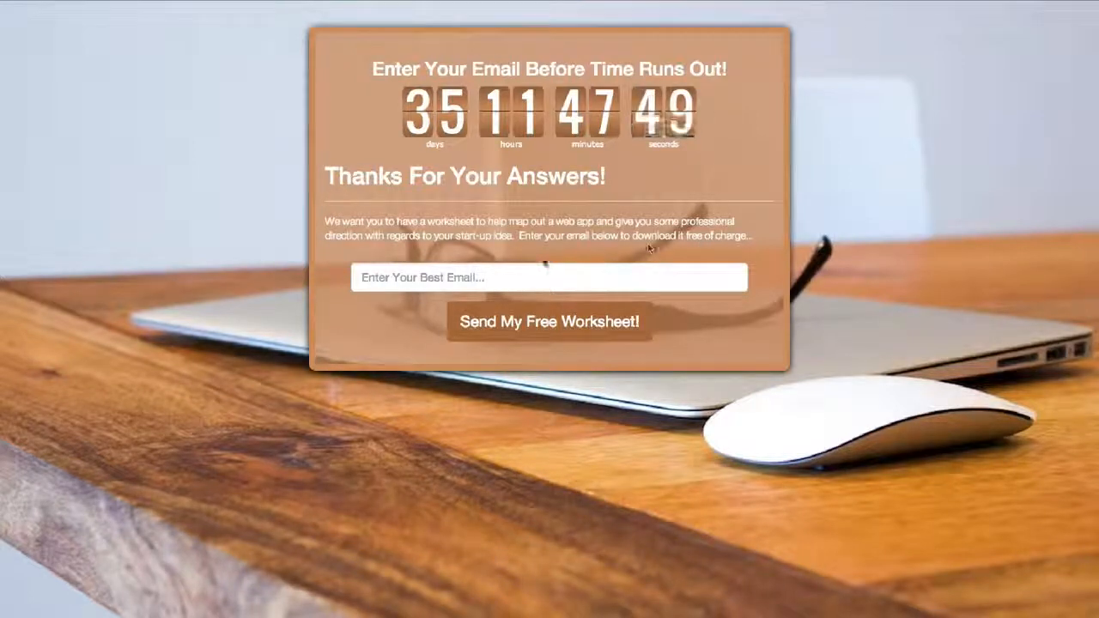
click(550, 277)
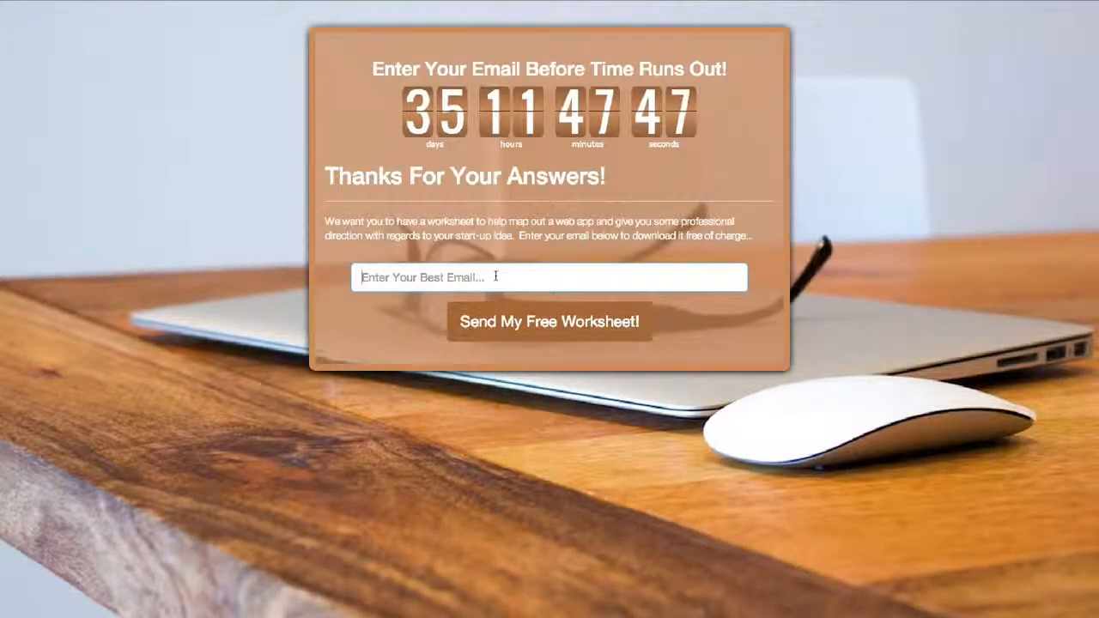
mouse_move(610, 252)
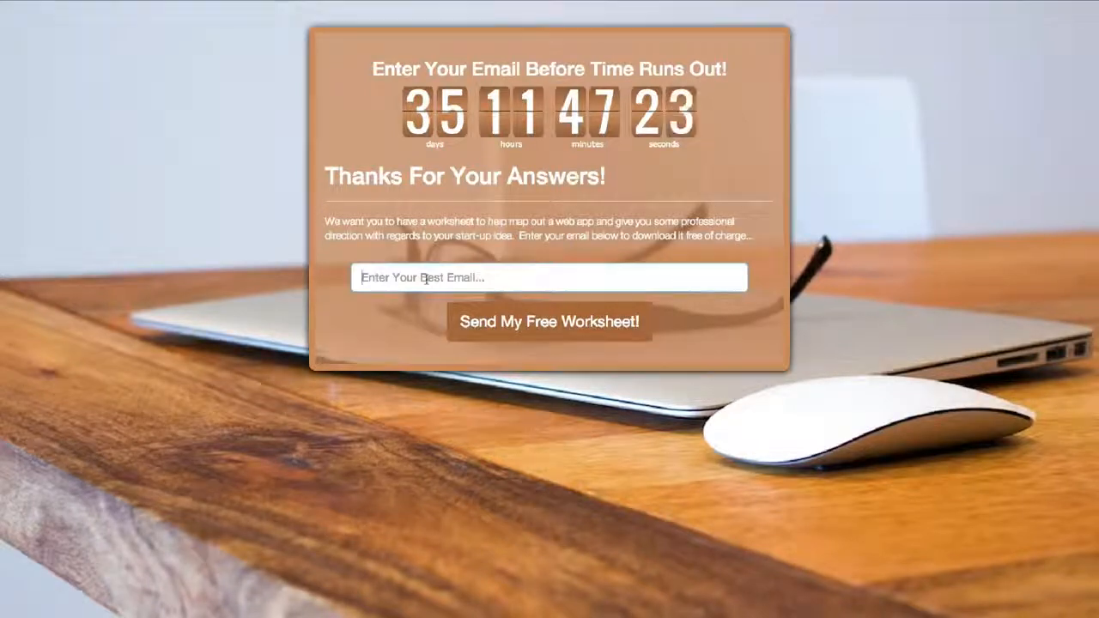
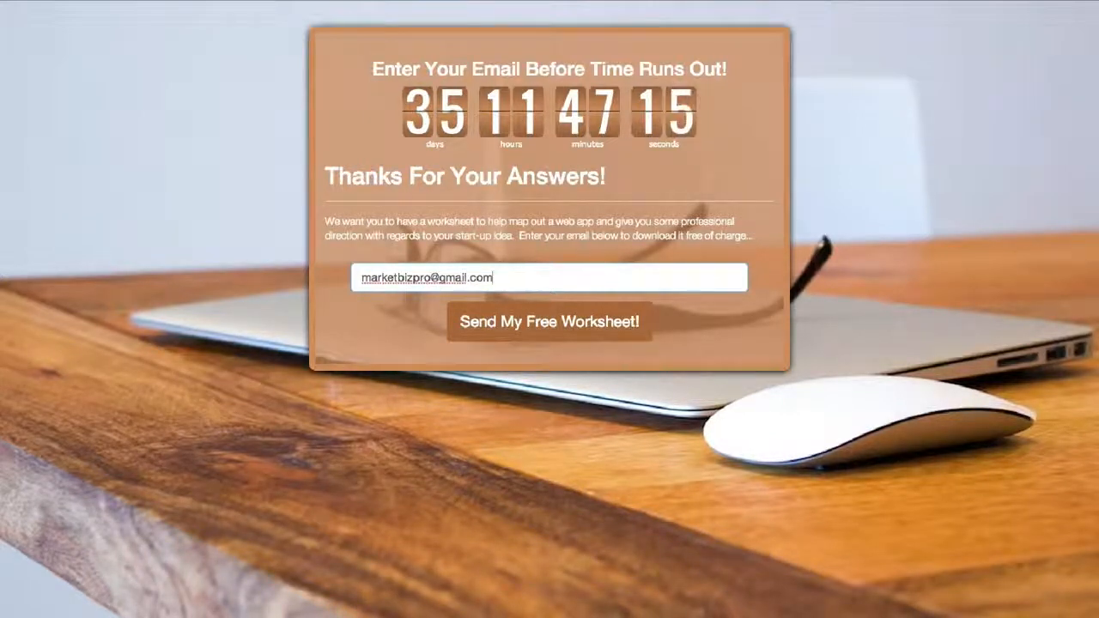
click(549, 321)
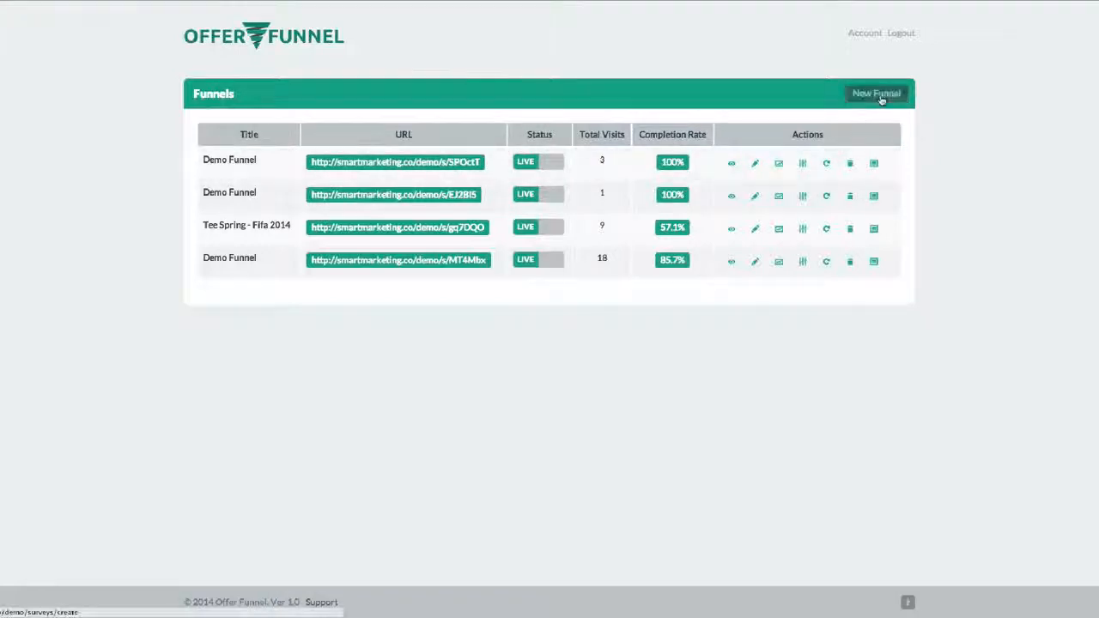
mouse_move(539, 175)
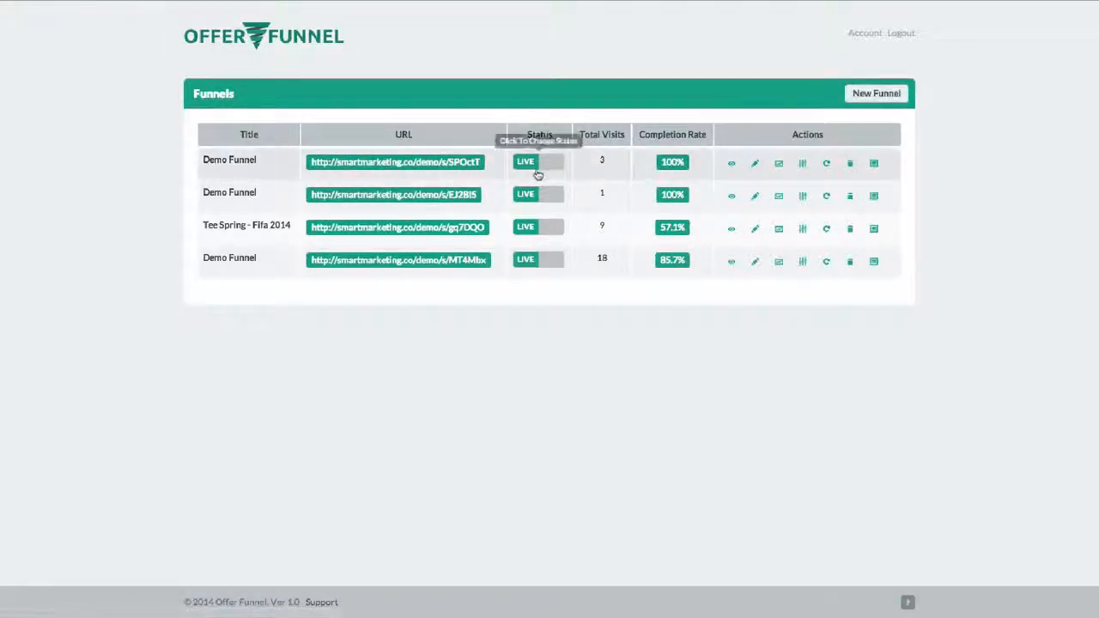
mouse_move(582, 170)
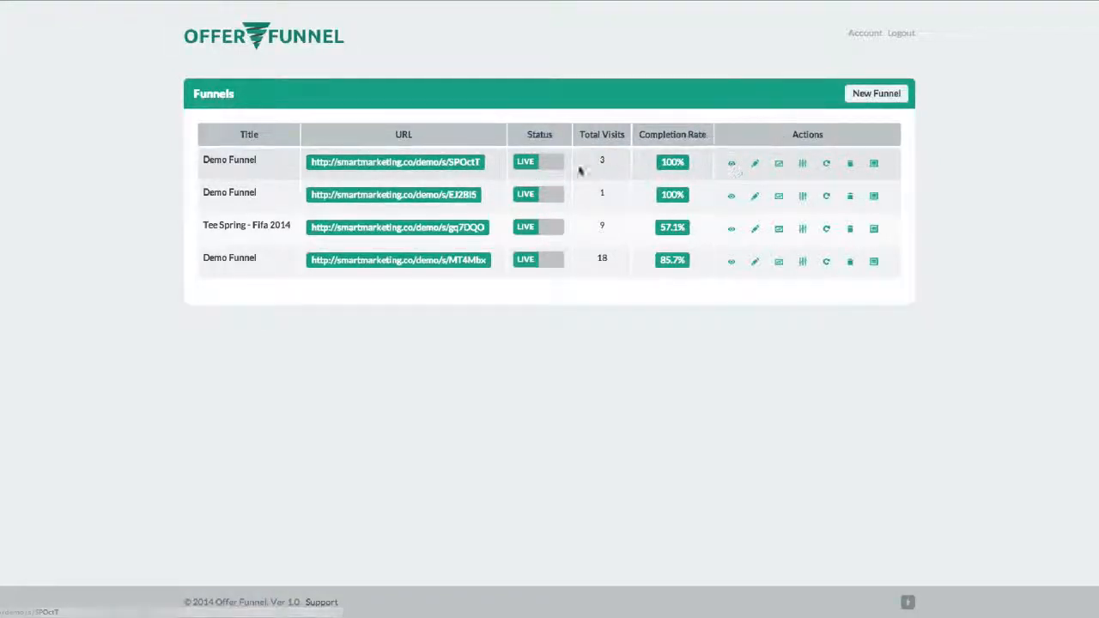
mouse_move(686, 174)
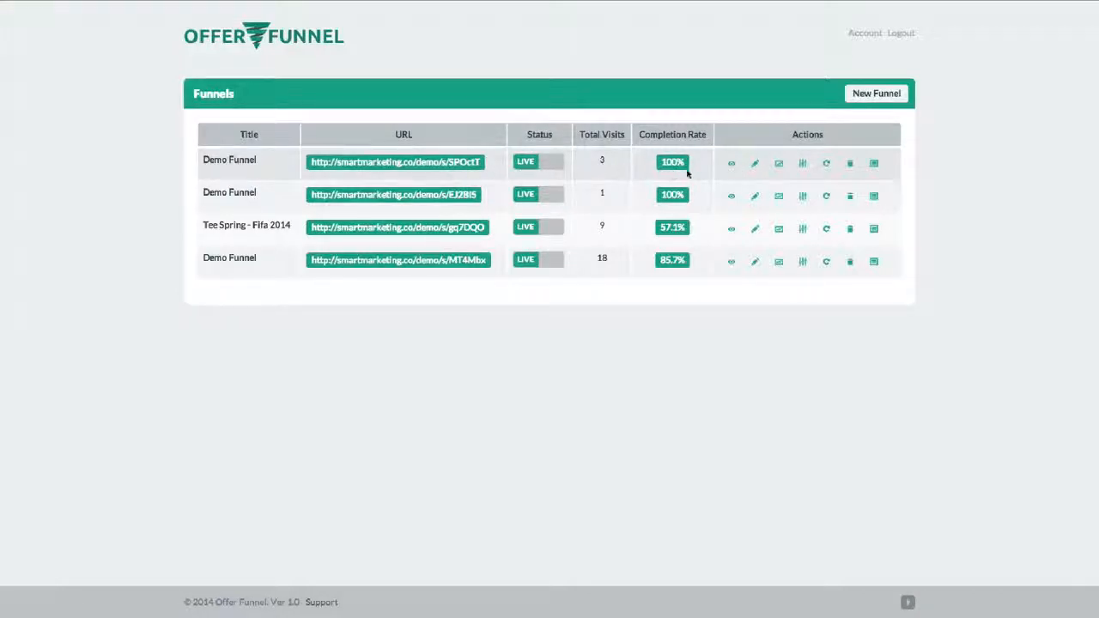
mouse_move(731, 163)
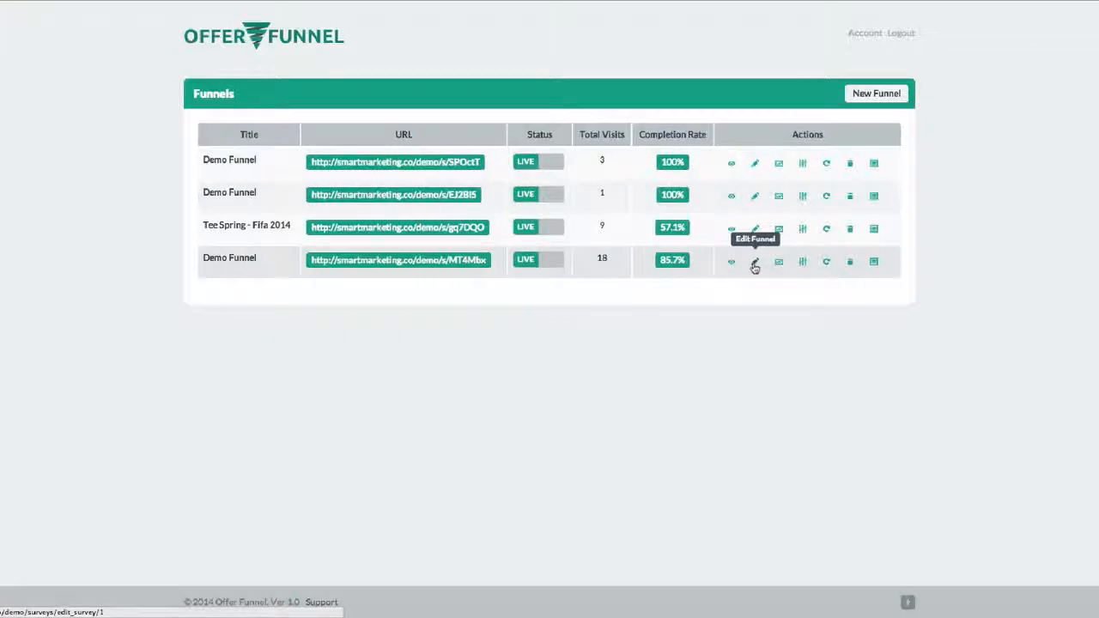
mouse_move(801, 262)
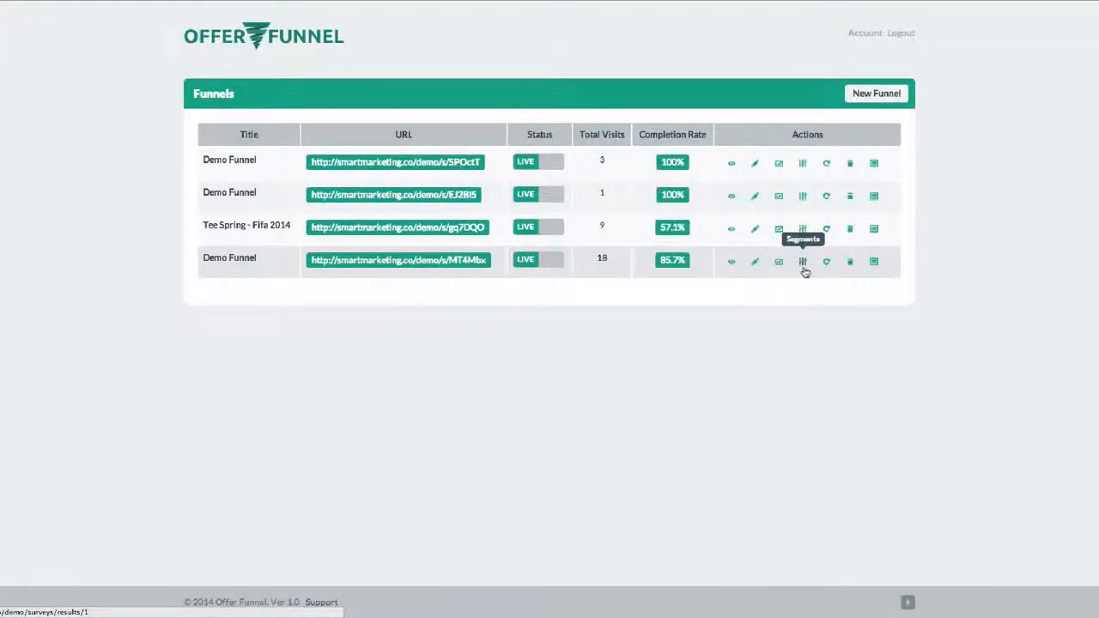
mouse_move(849, 262)
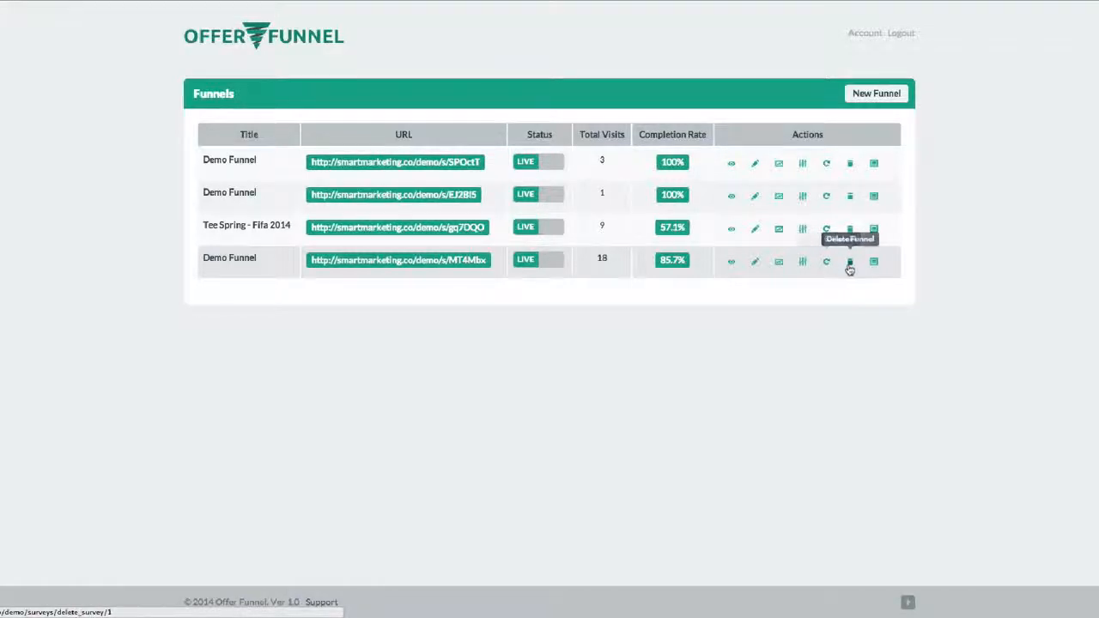
mouse_move(873, 261)
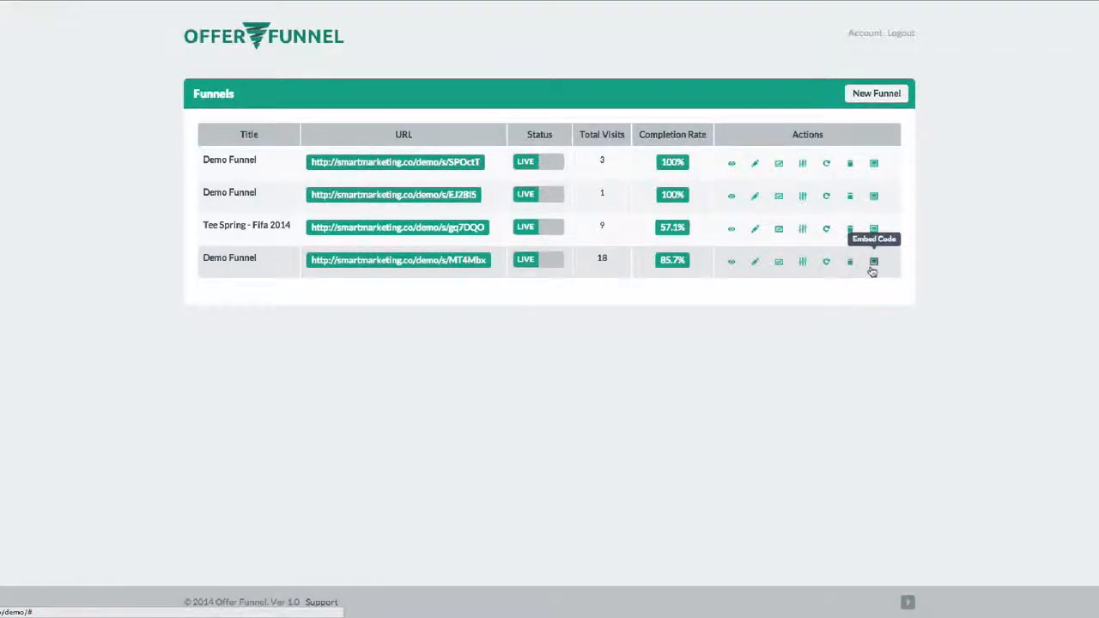
Select the last Demo Funnel's iframe embed code, then close the Embed Code dialog.
click(873, 261)
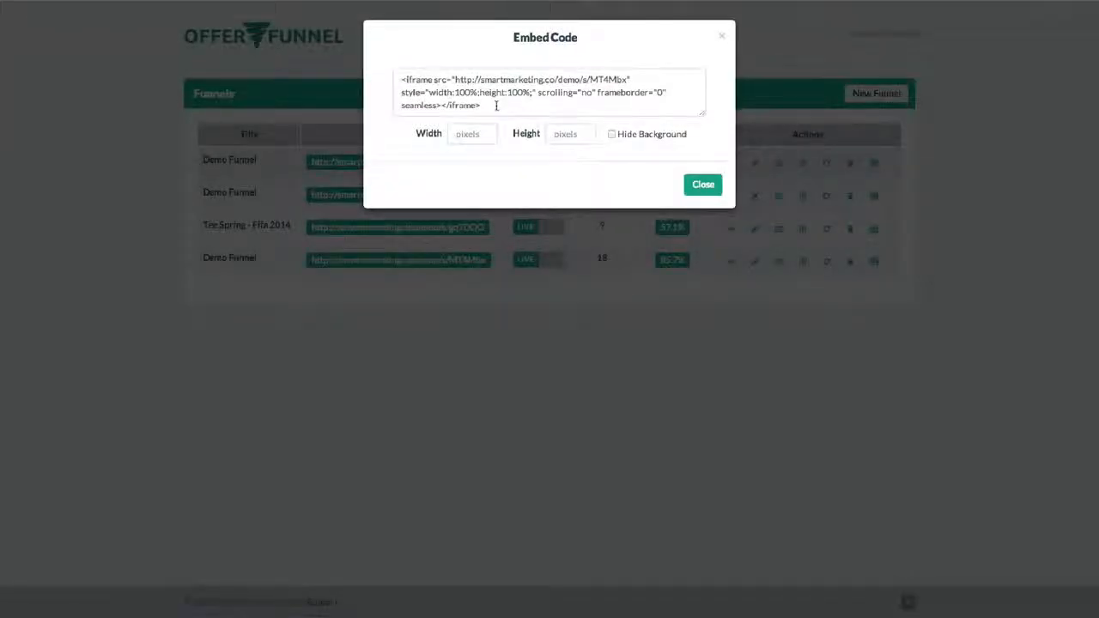
triple_click(548, 92)
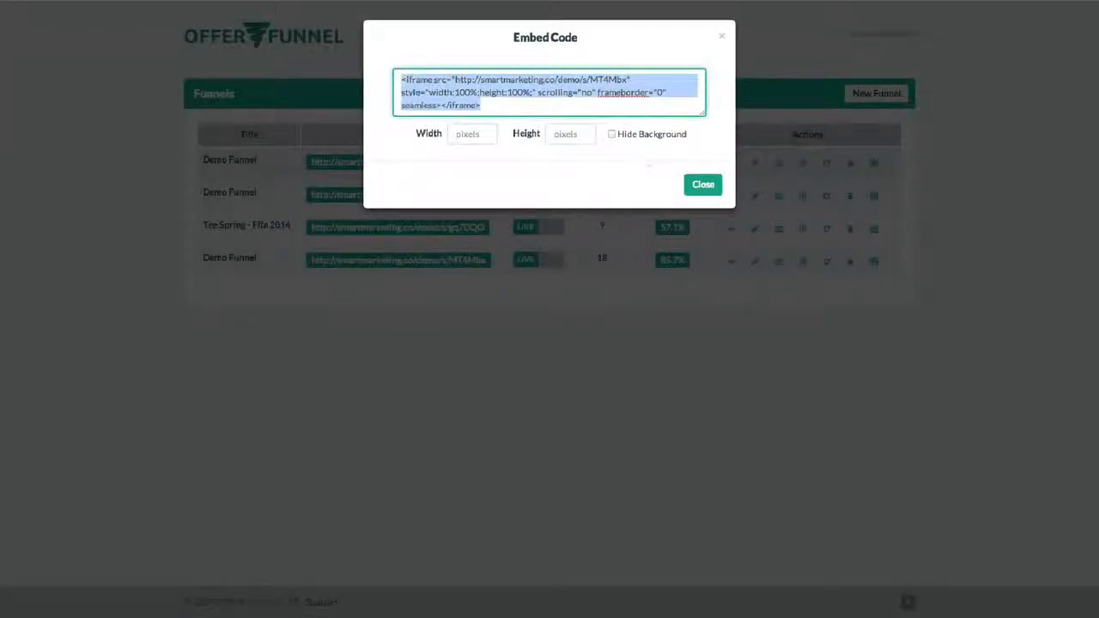
click(703, 184)
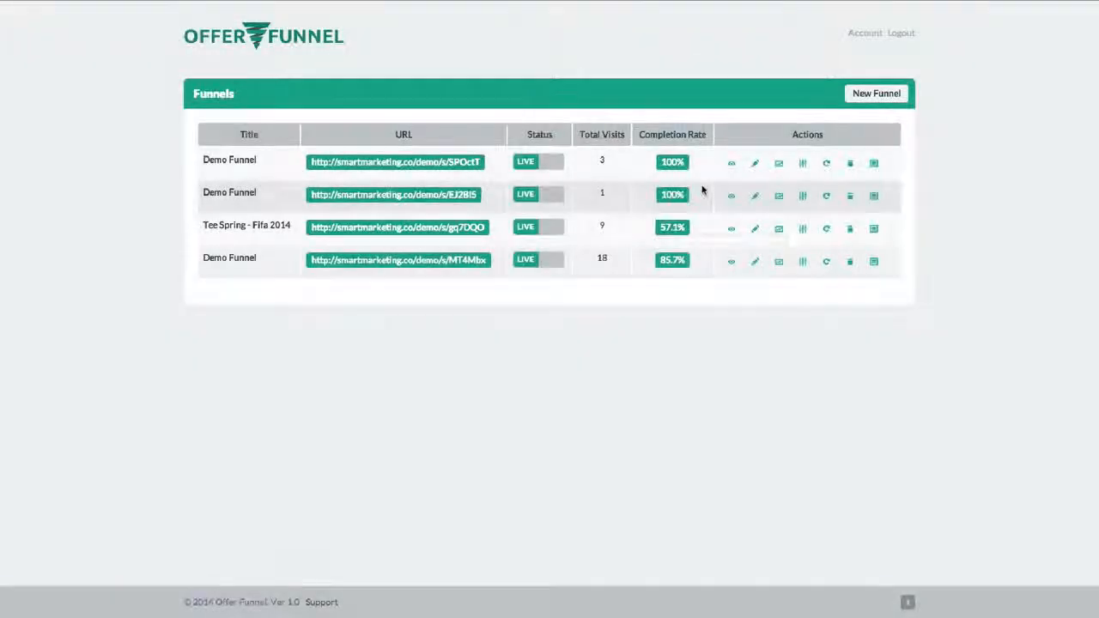
mouse_move(755, 261)
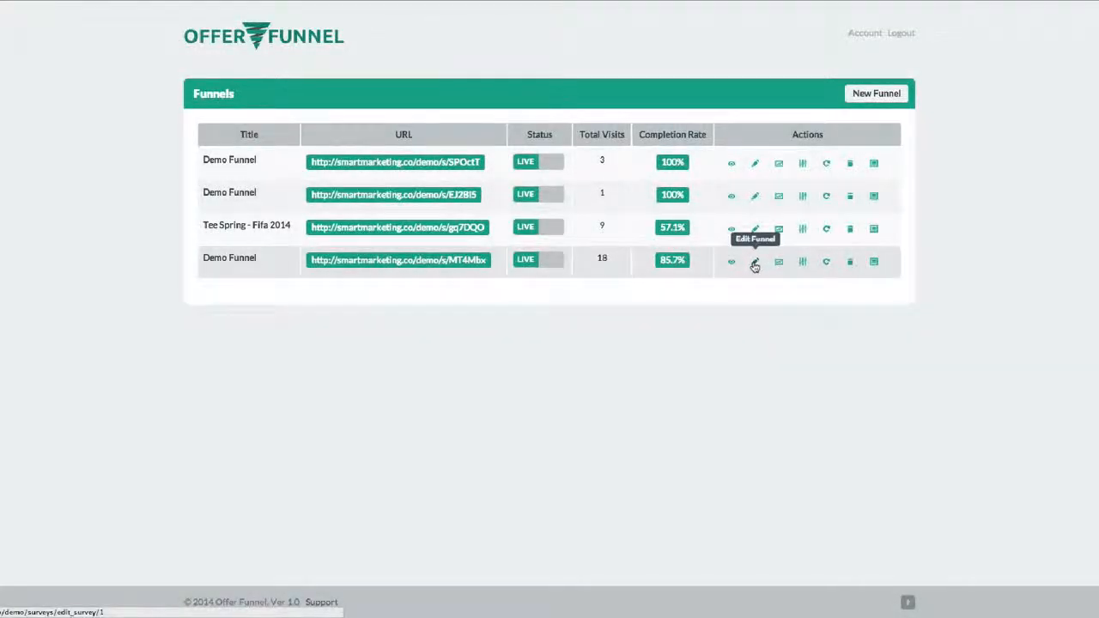
Open the last Demo Funnel for editing and scroll through its thank-you, MailChimp, colour and background options.
click(754, 262)
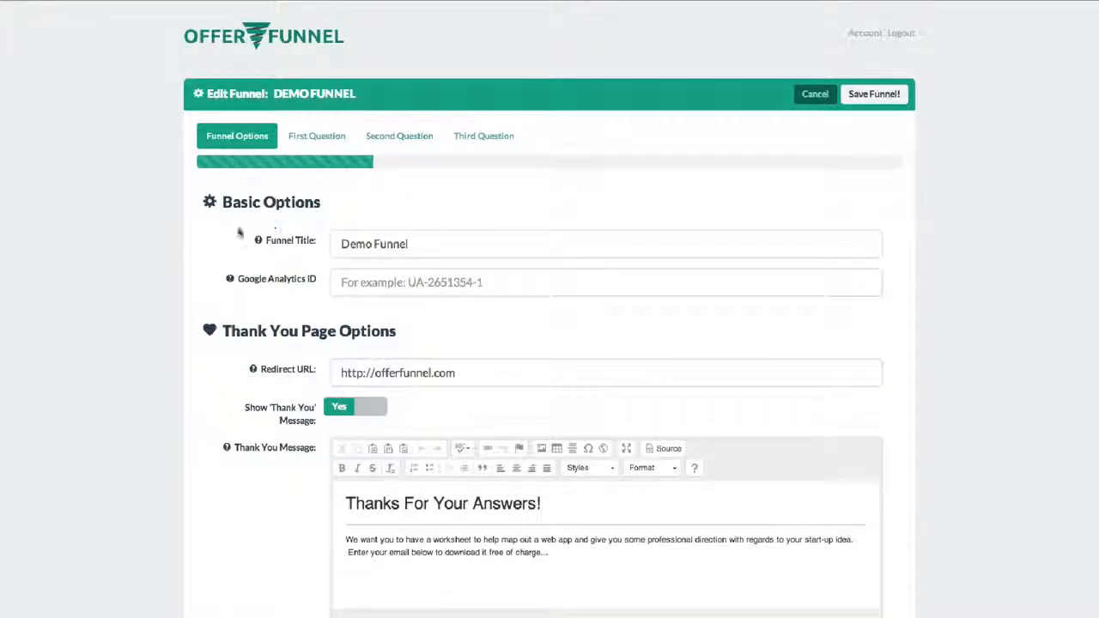
scroll(down, 3)
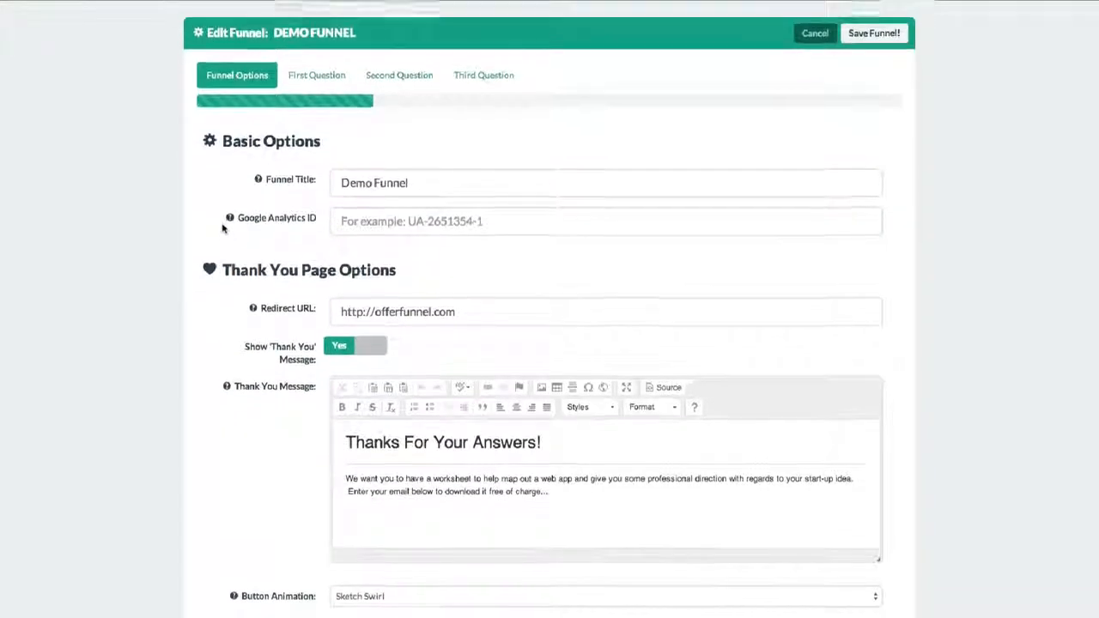
scroll(down, 3)
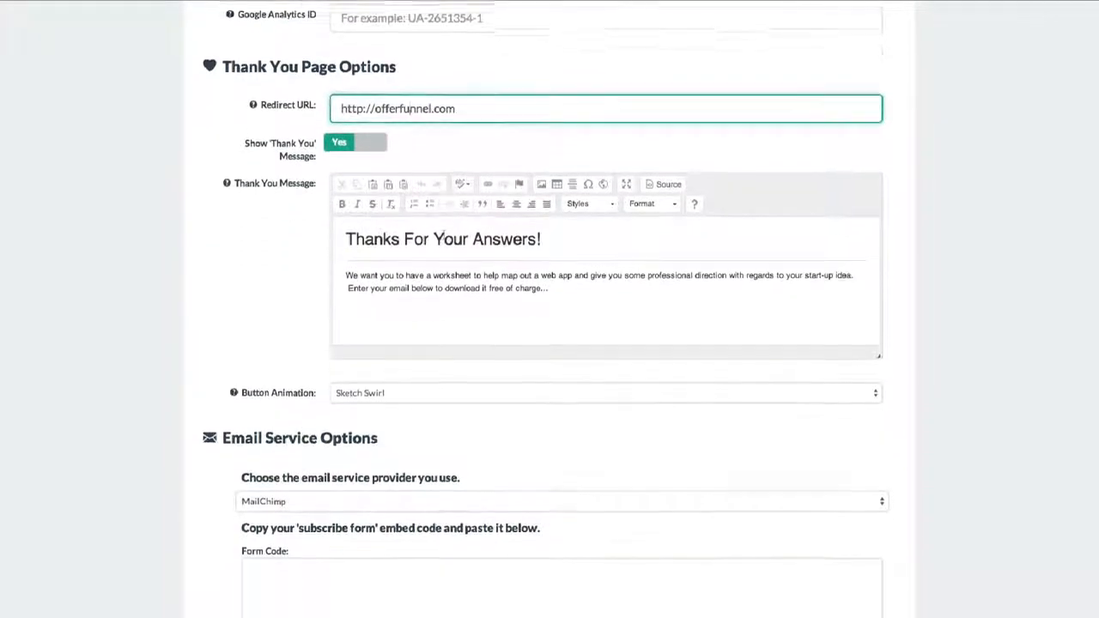
scroll(down, 3)
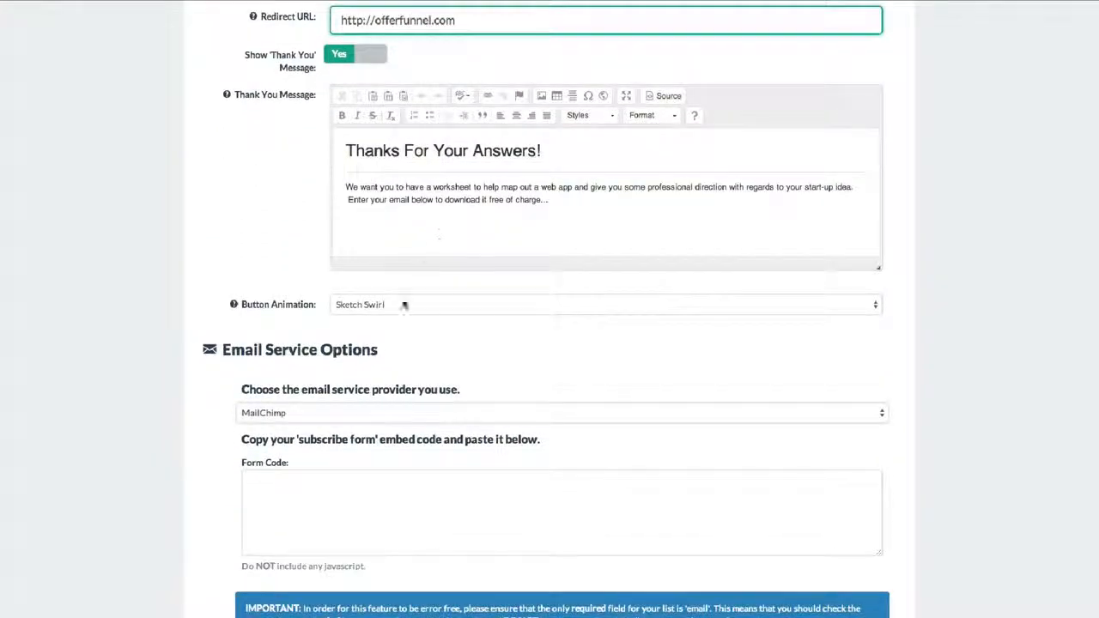
scroll(down, 3)
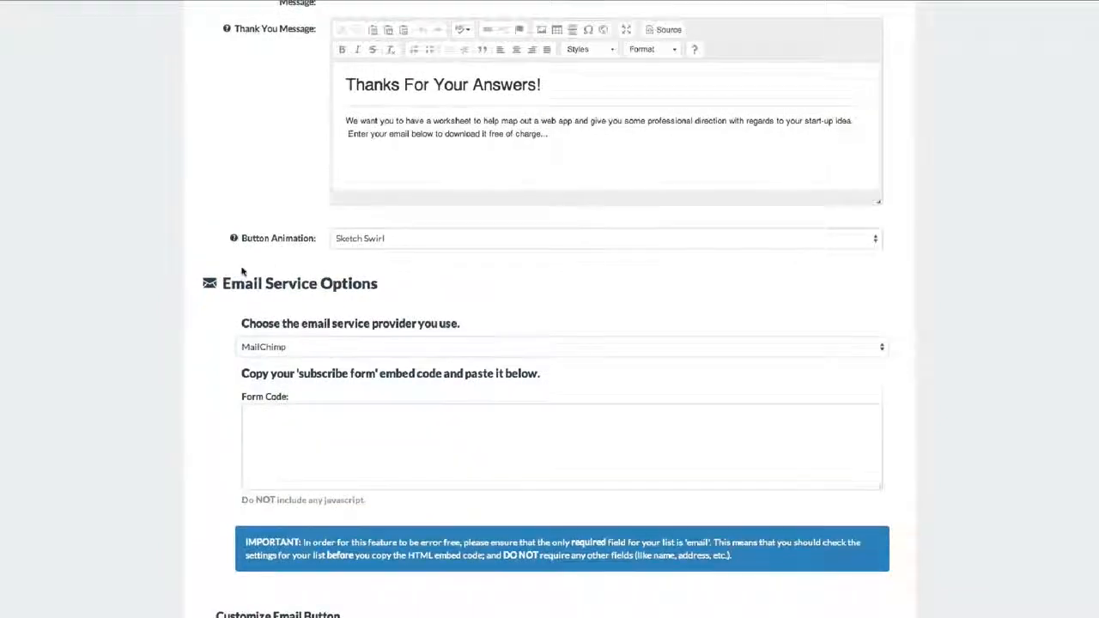
scroll(down, 3)
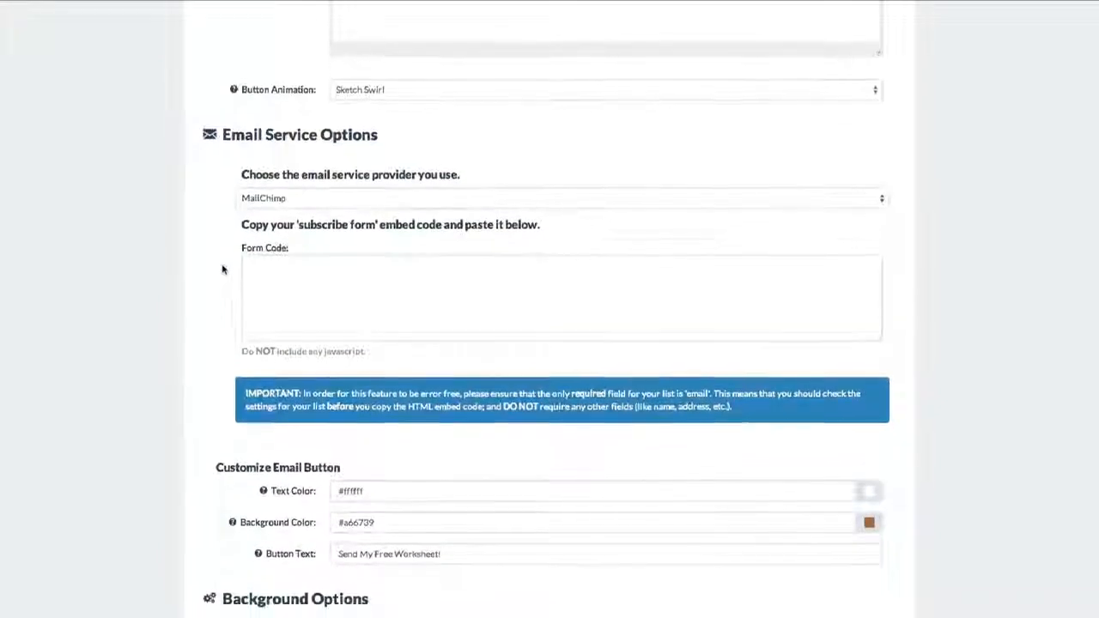
scroll(down, 3)
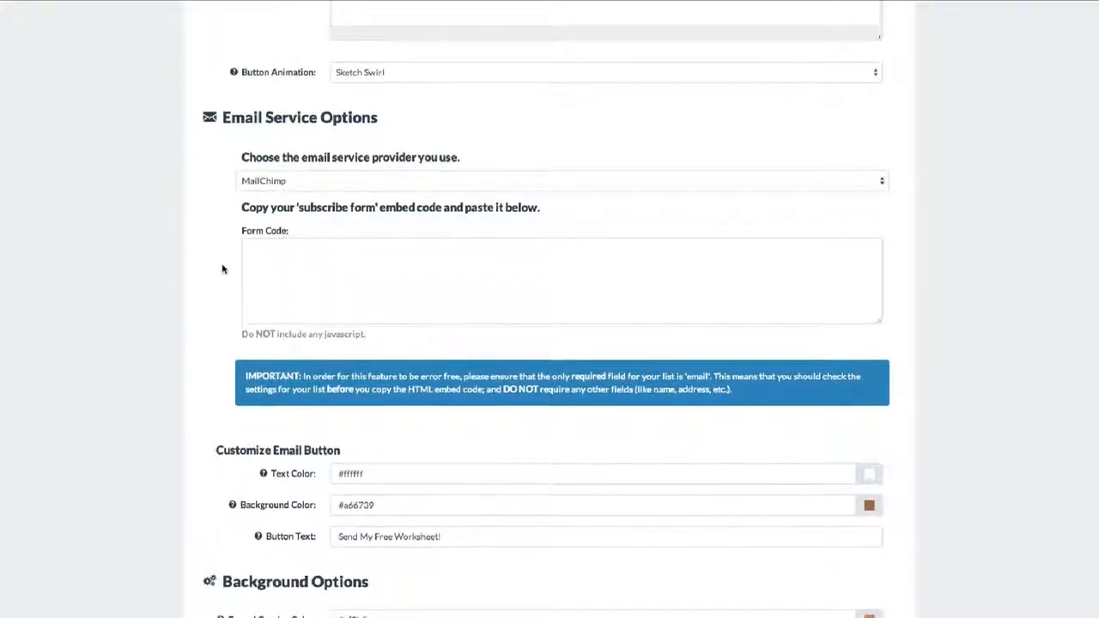
scroll(down, 3)
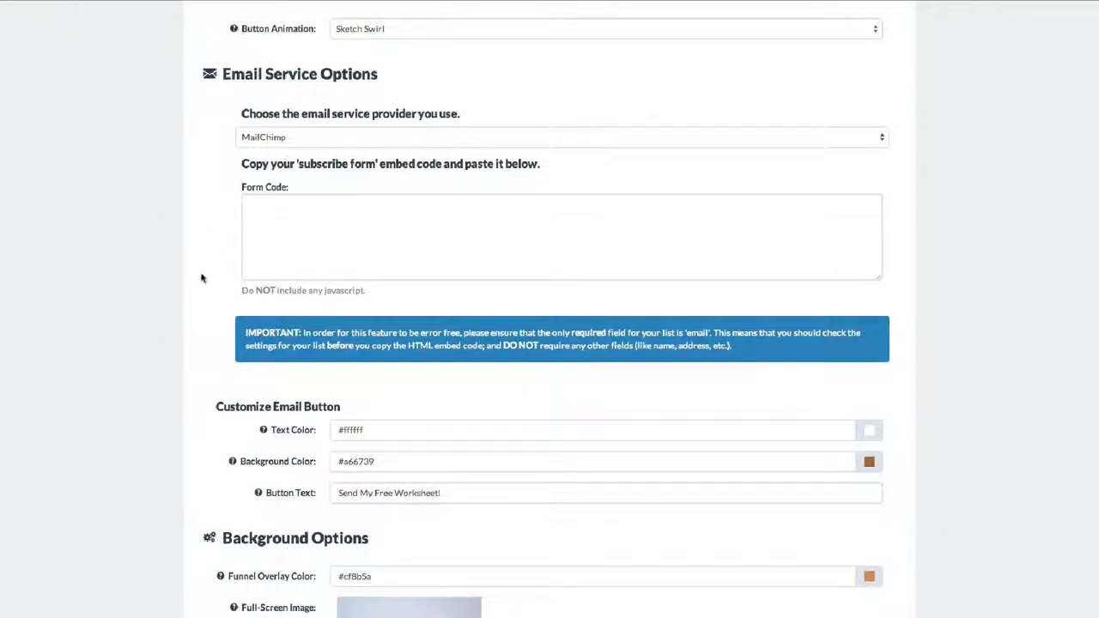
scroll(down, 3)
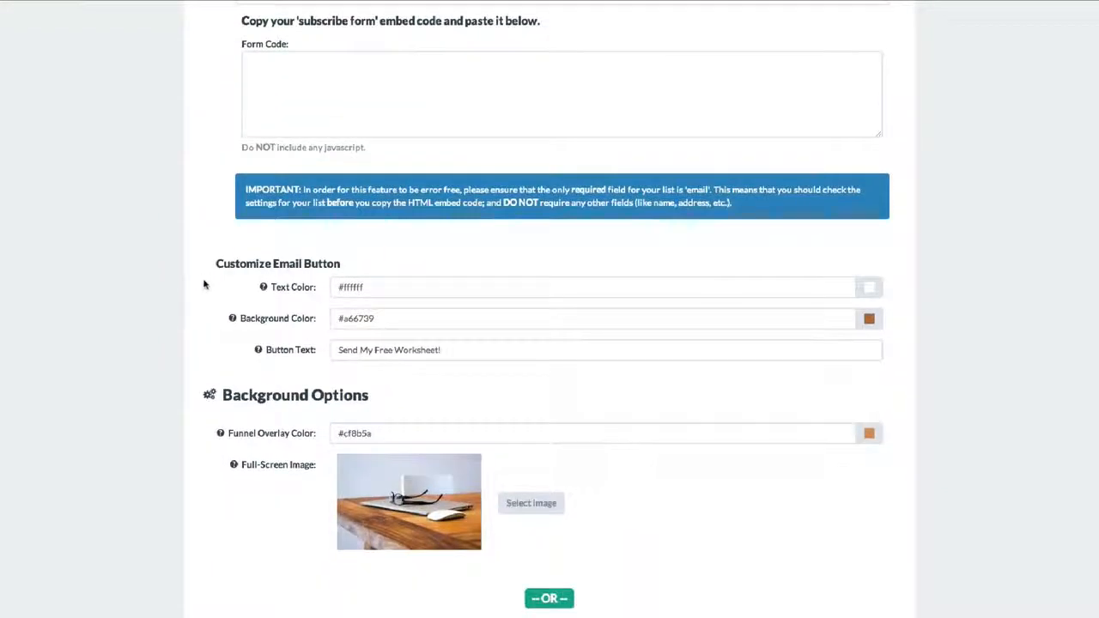
scroll(down, 3)
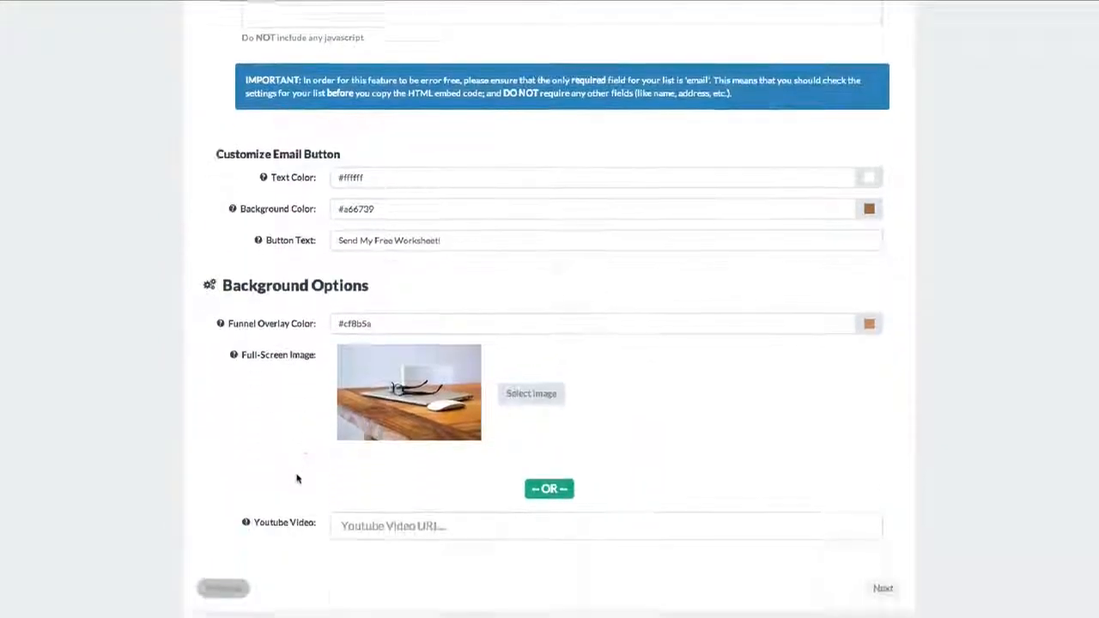
scroll(up, 3)
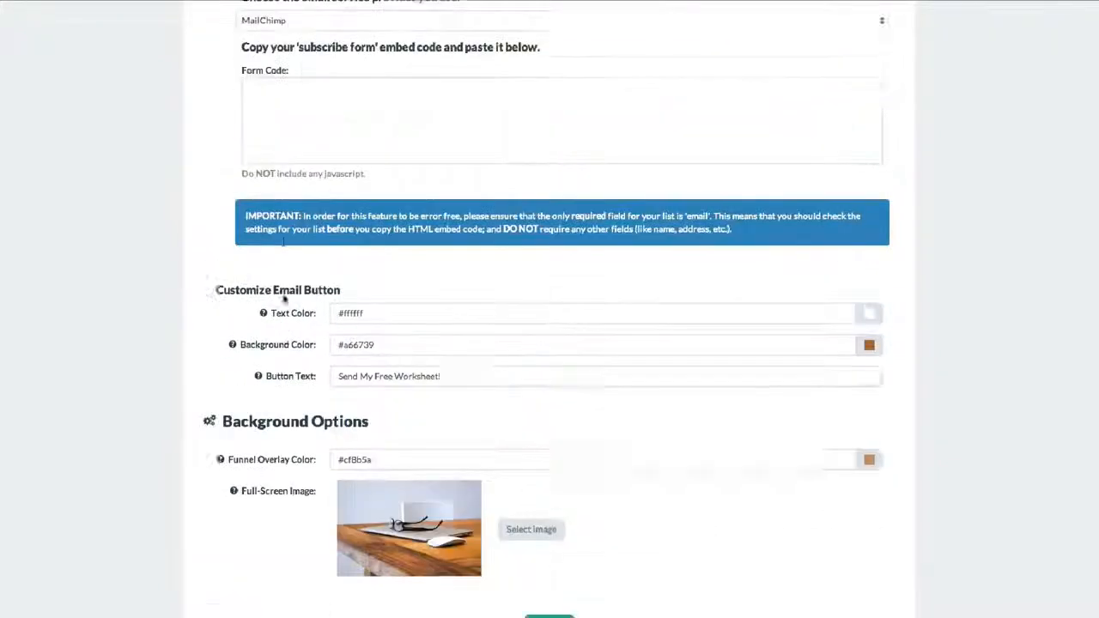
View the first question's headline source code, then browse the second and third questions.
click(316, 136)
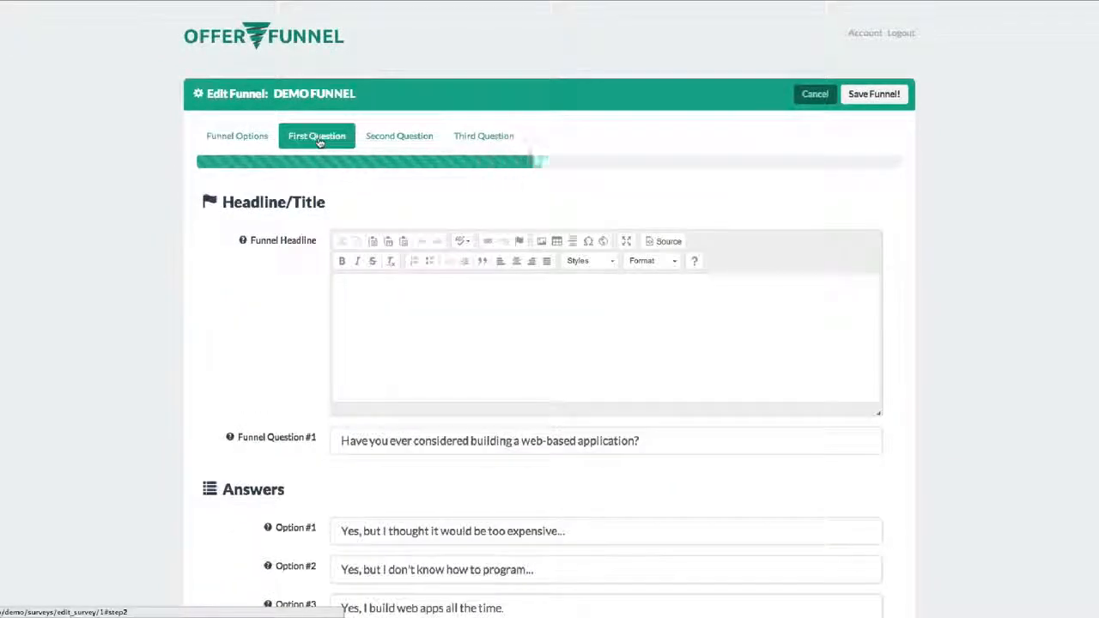
scroll(down, 3)
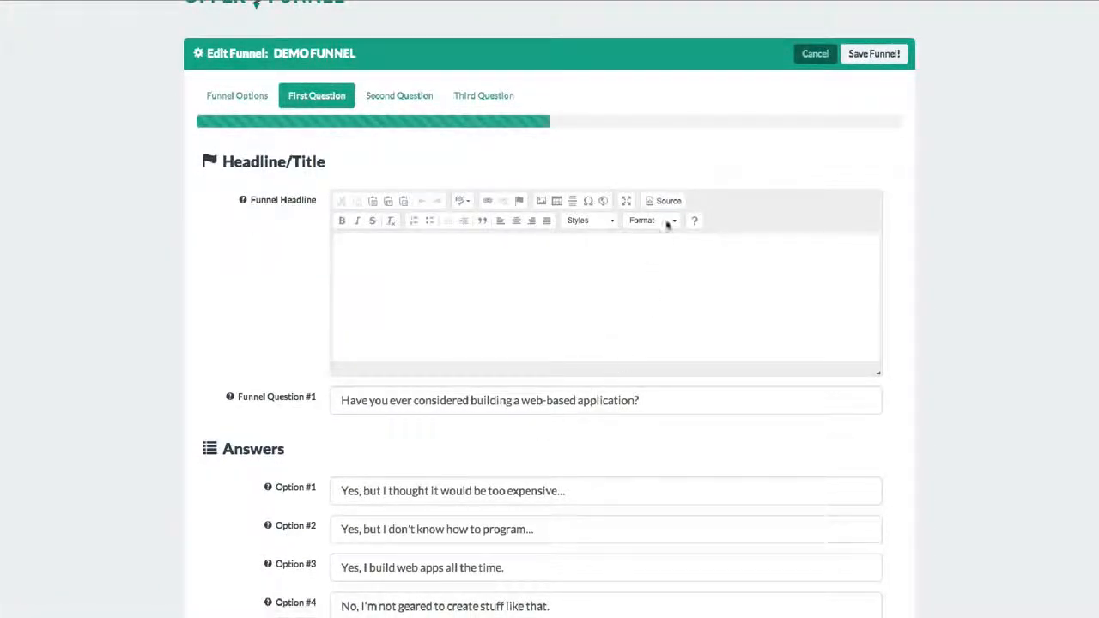
click(663, 200)
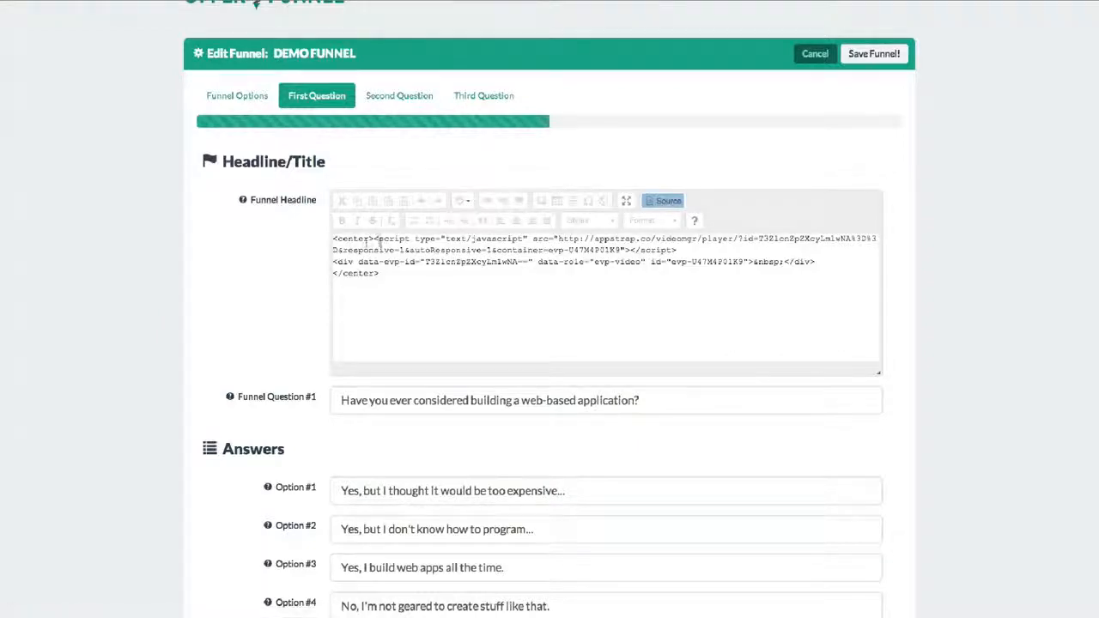
mouse_move(455, 262)
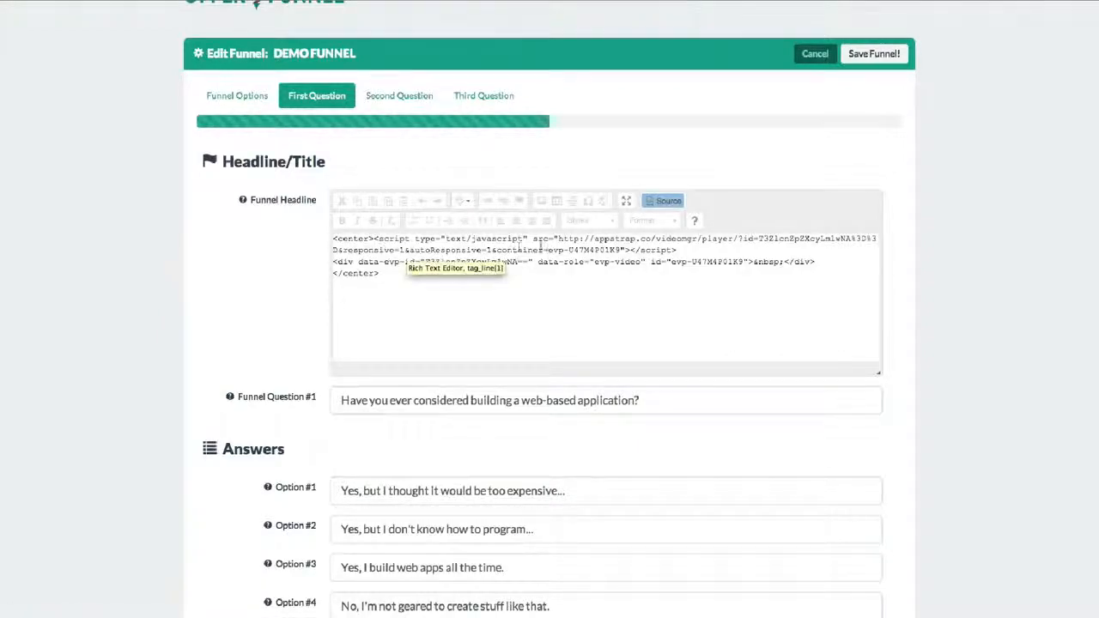
mouse_move(285, 333)
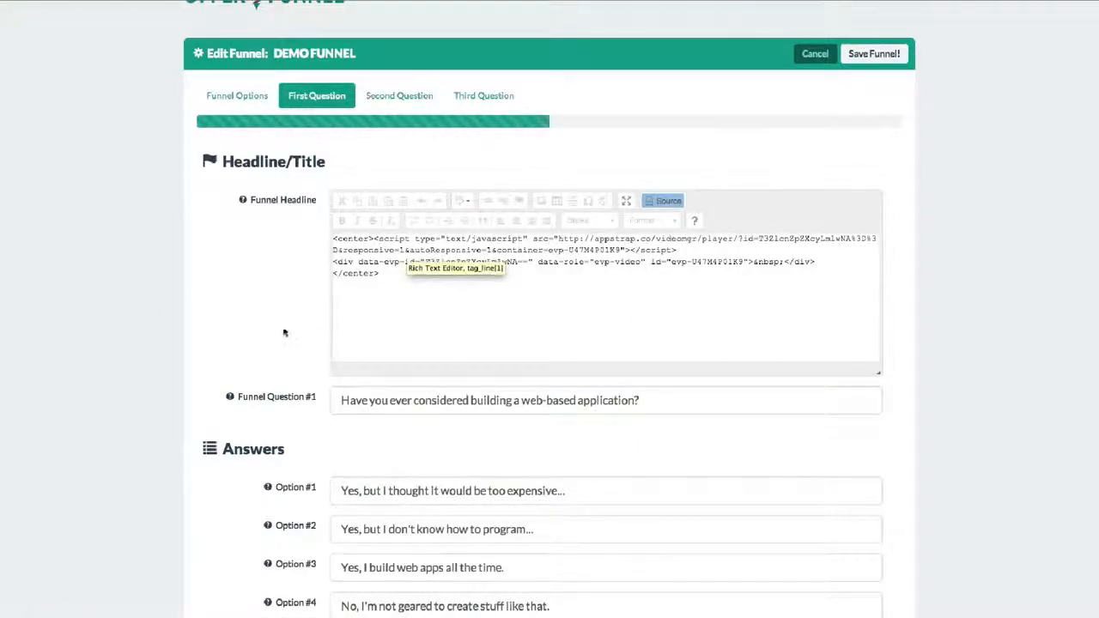
click(399, 95)
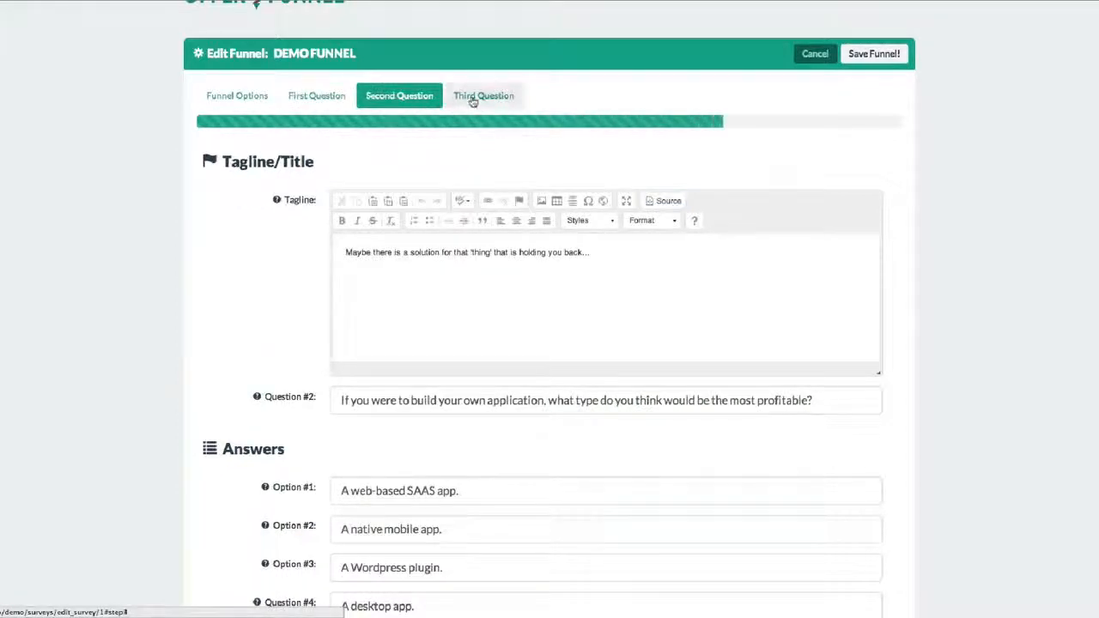
click(483, 95)
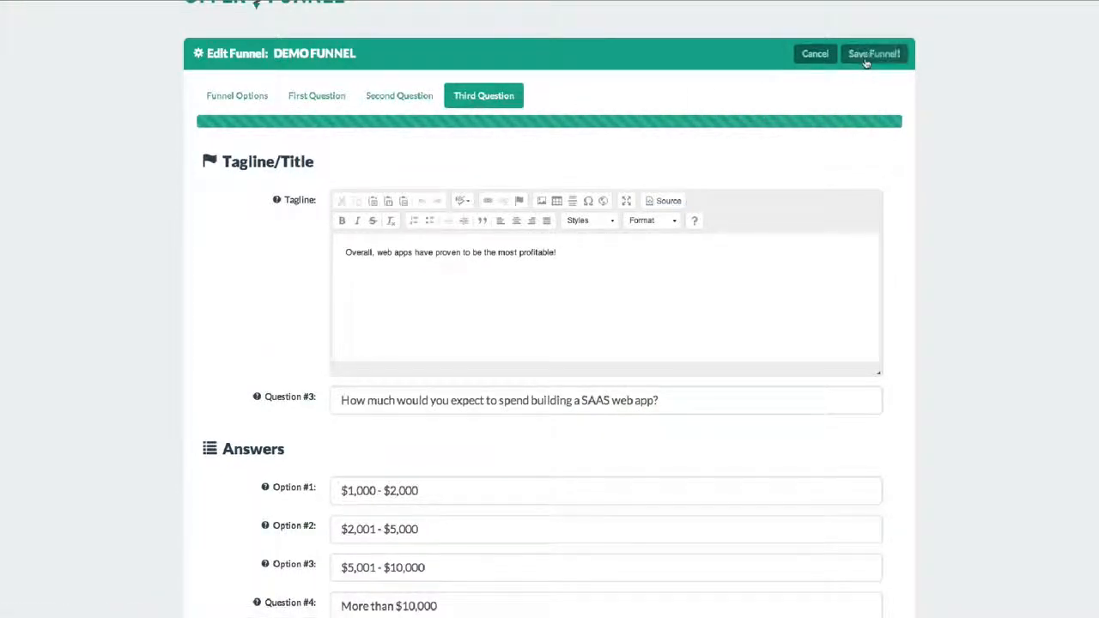
Save the Demo Funnel and open its Segments page.
click(873, 53)
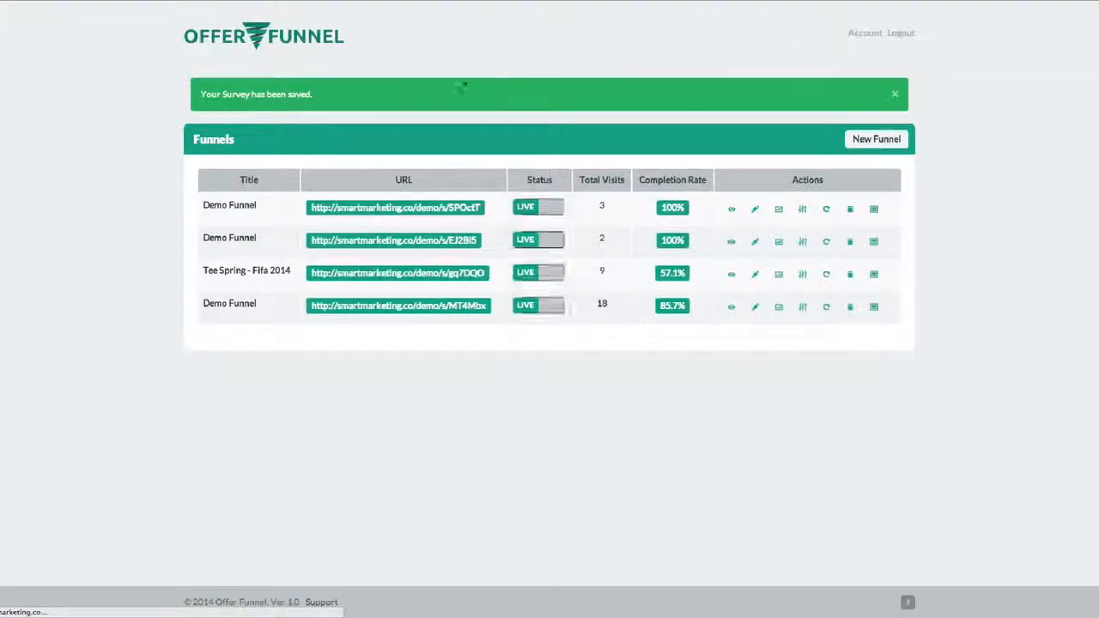
click(895, 93)
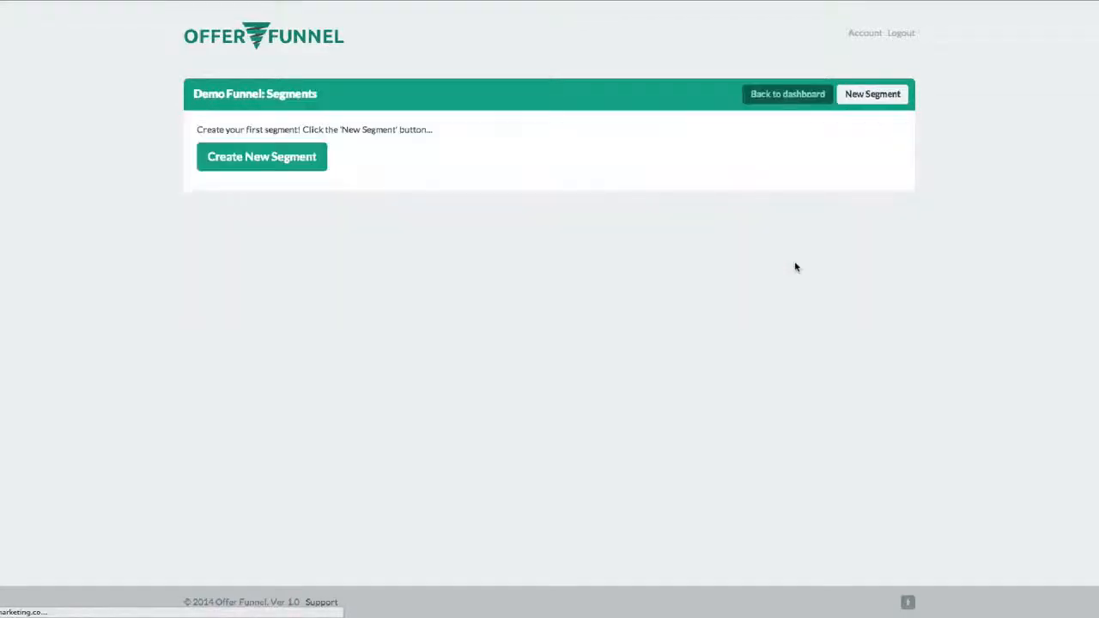
Create a first segment, review its redirect URL and thanks message, save it, and return to Funnels.
click(261, 156)
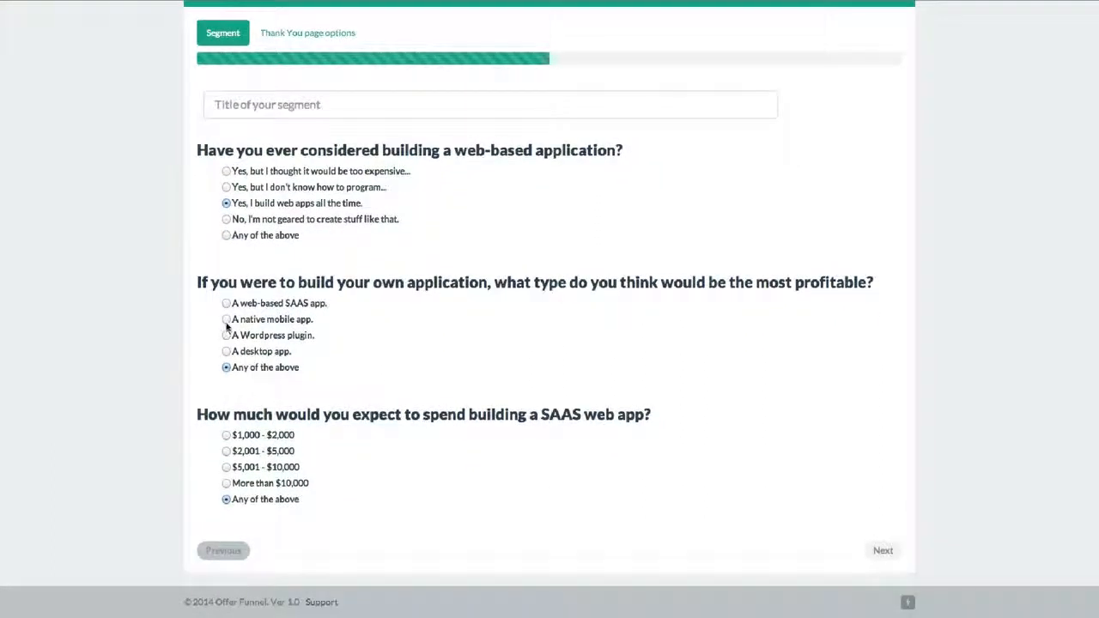
click(308, 33)
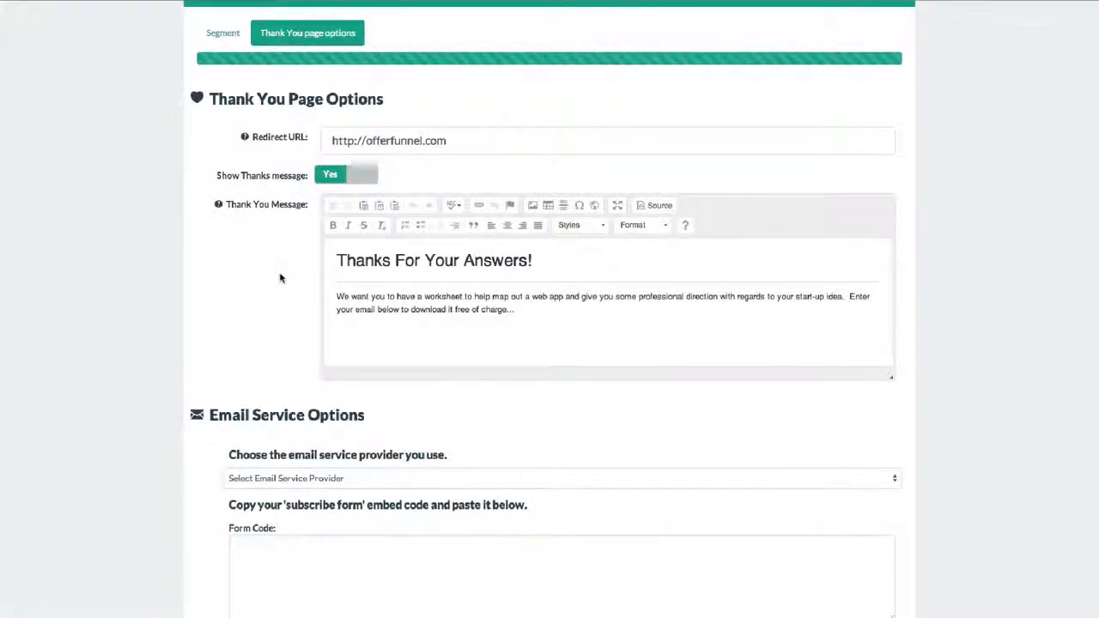
scroll(down, 3)
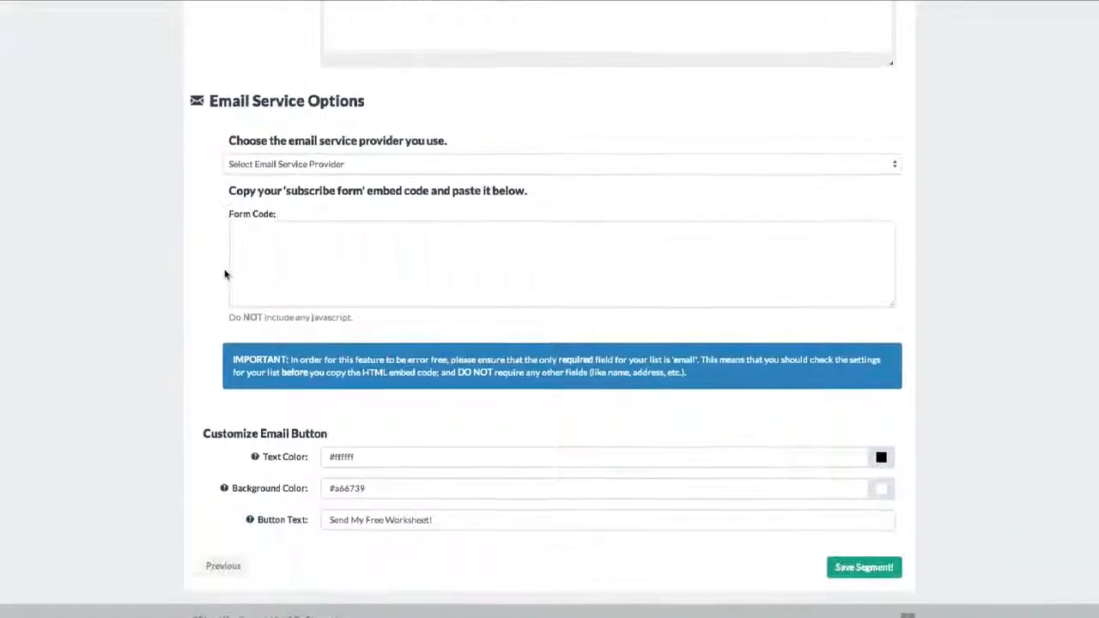
scroll(up, 3)
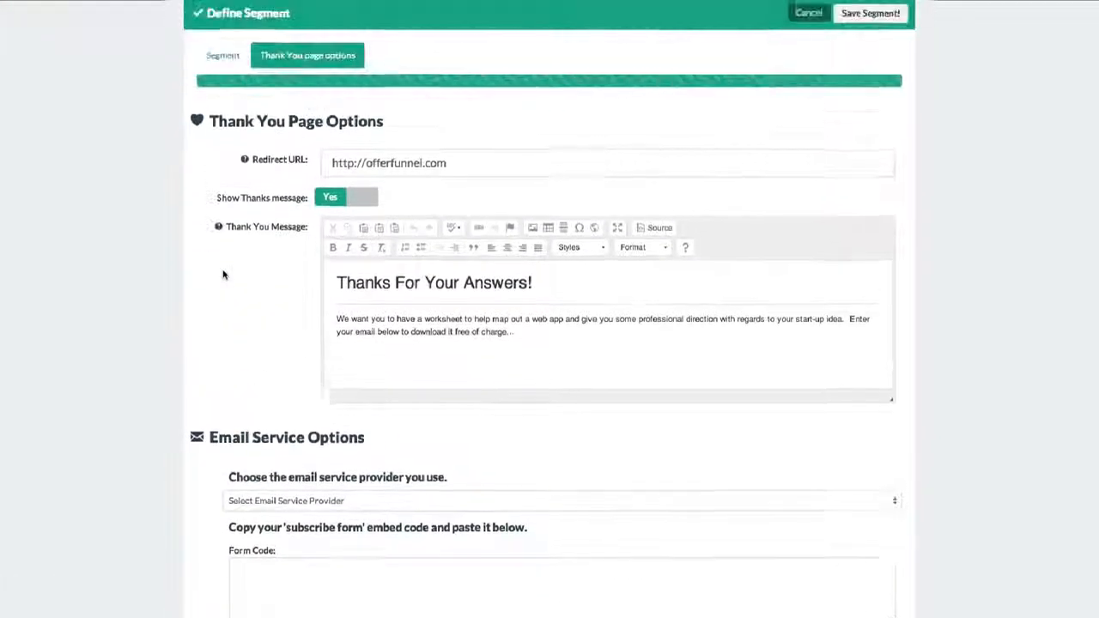
scroll(up, 3)
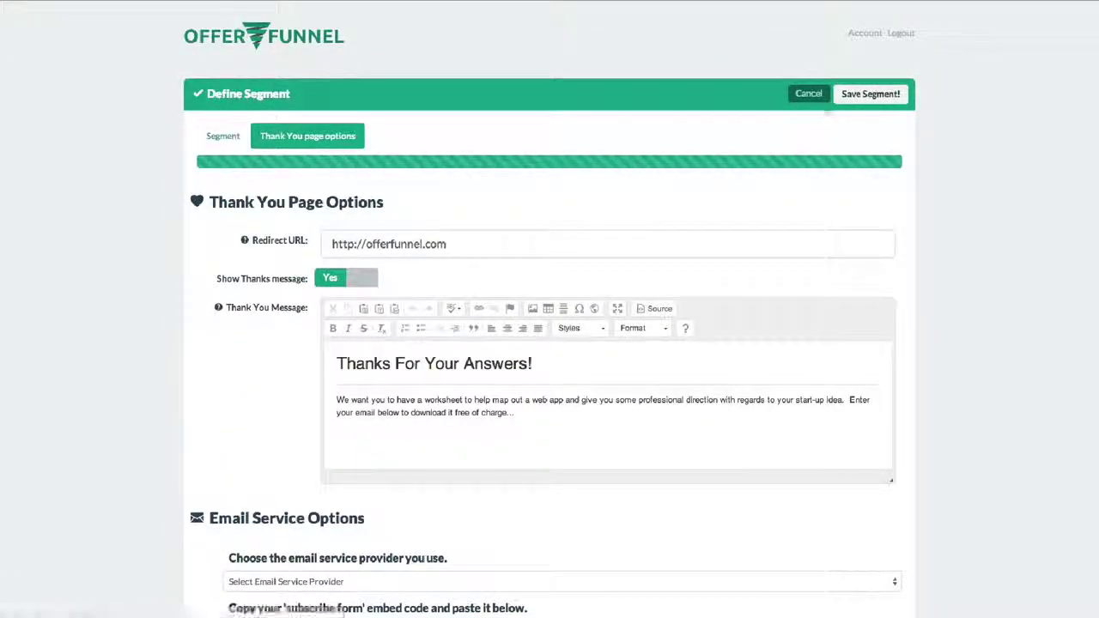
click(807, 94)
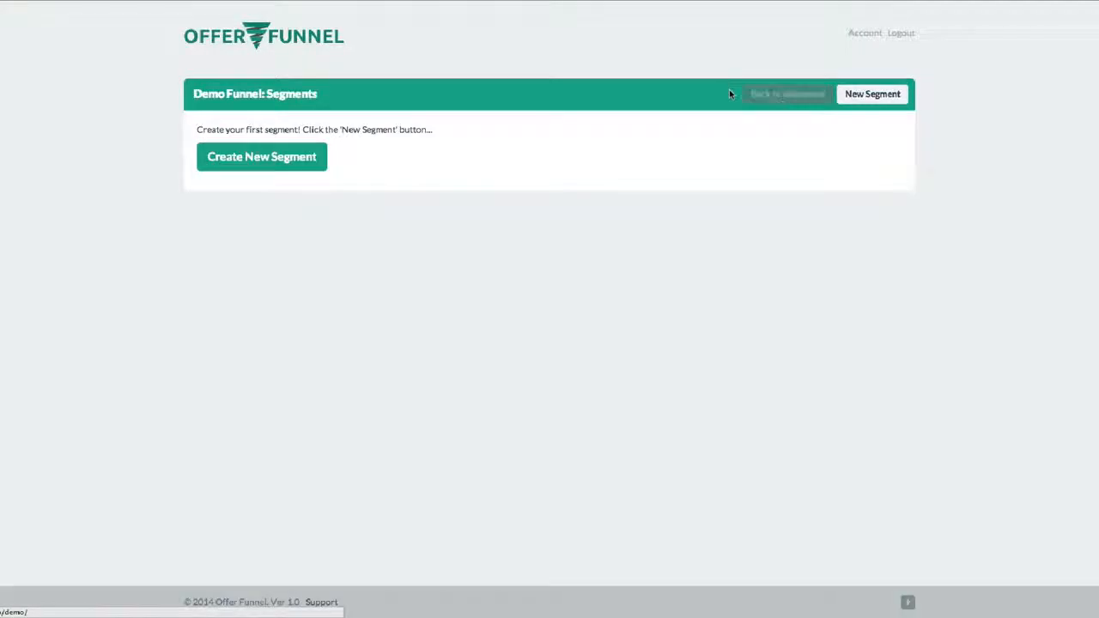
click(785, 94)
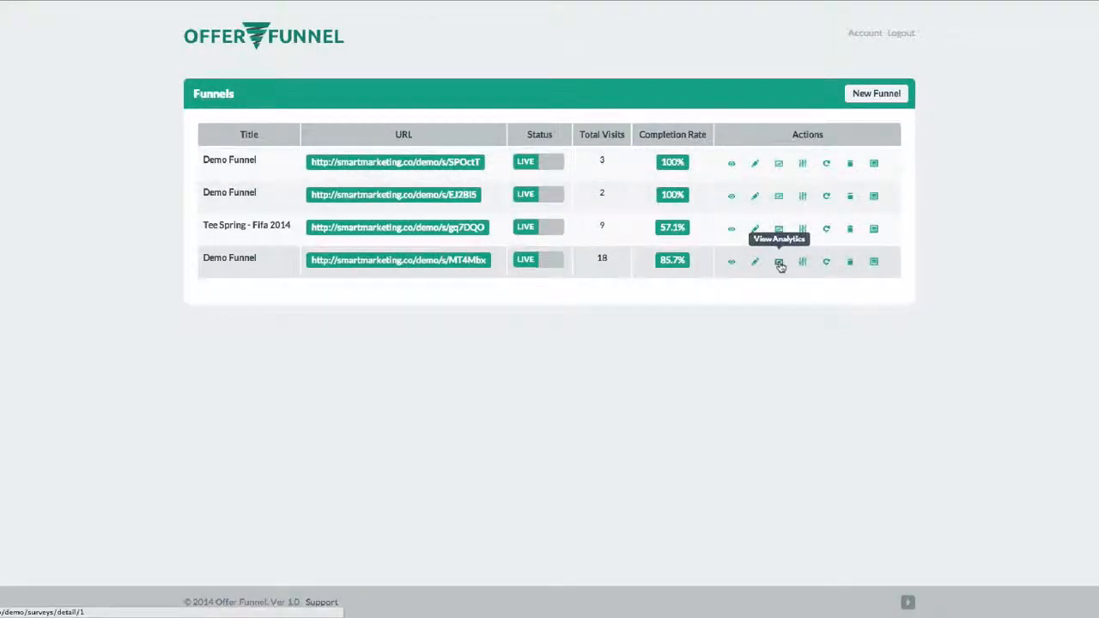
Open the IDEA EXTRACTION survey's analytics, showing 247 visits and 61.1% completion.
click(778, 262)
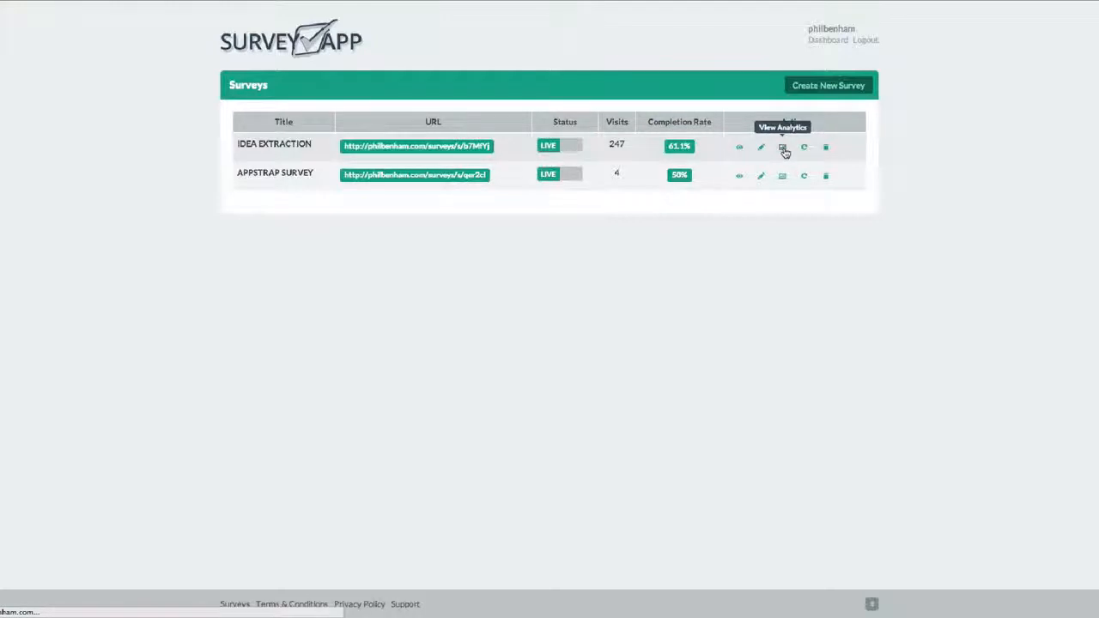
click(782, 146)
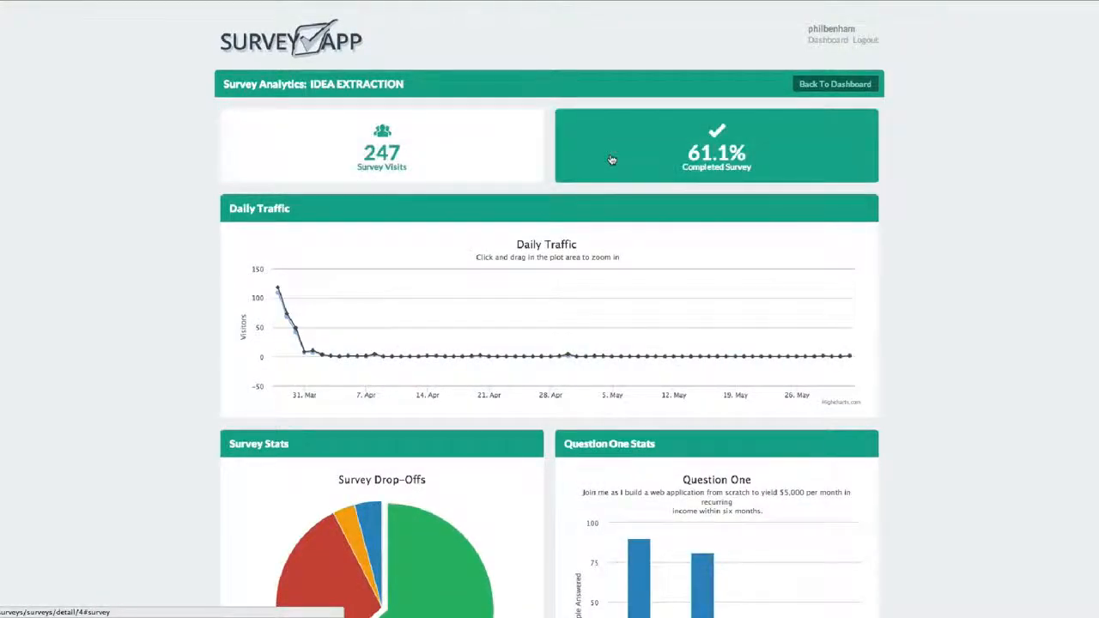
scroll(down, 3)
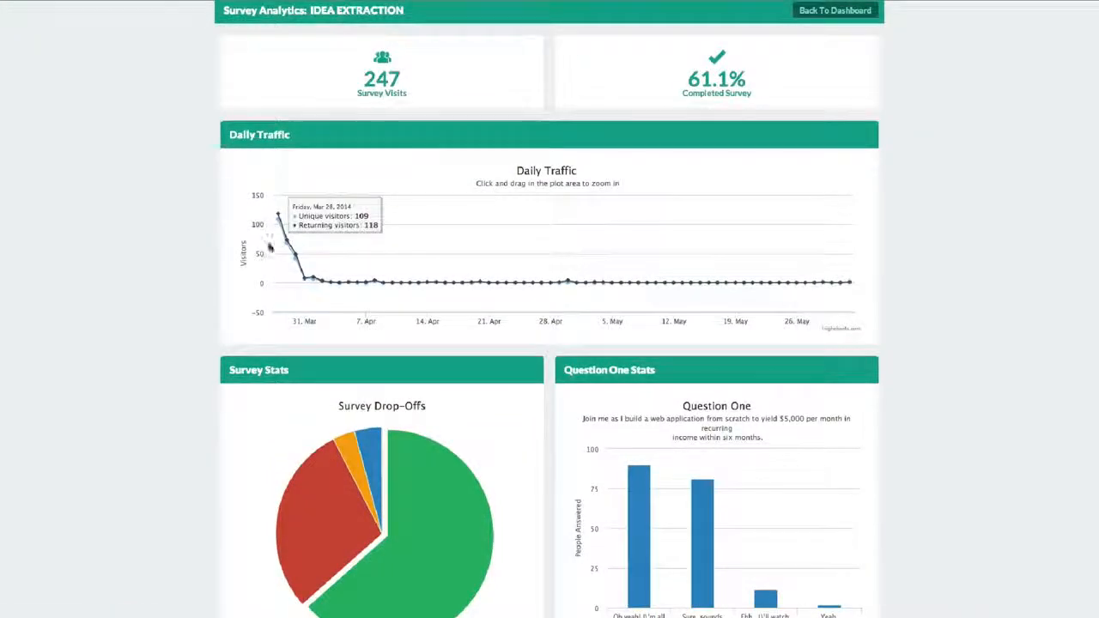
scroll(down, 3)
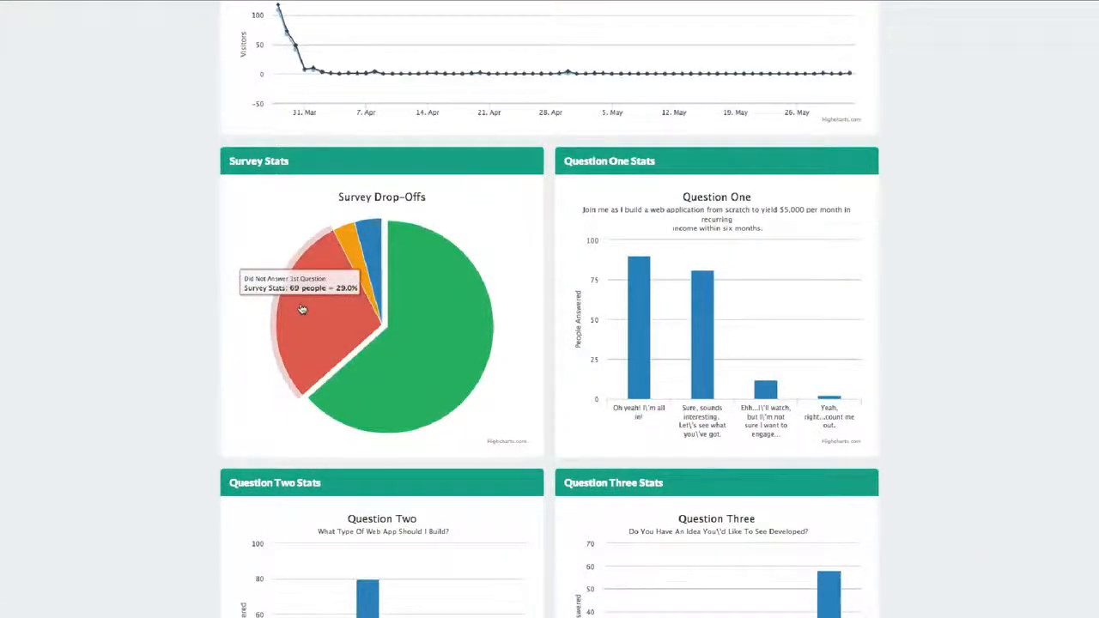
mouse_move(361, 262)
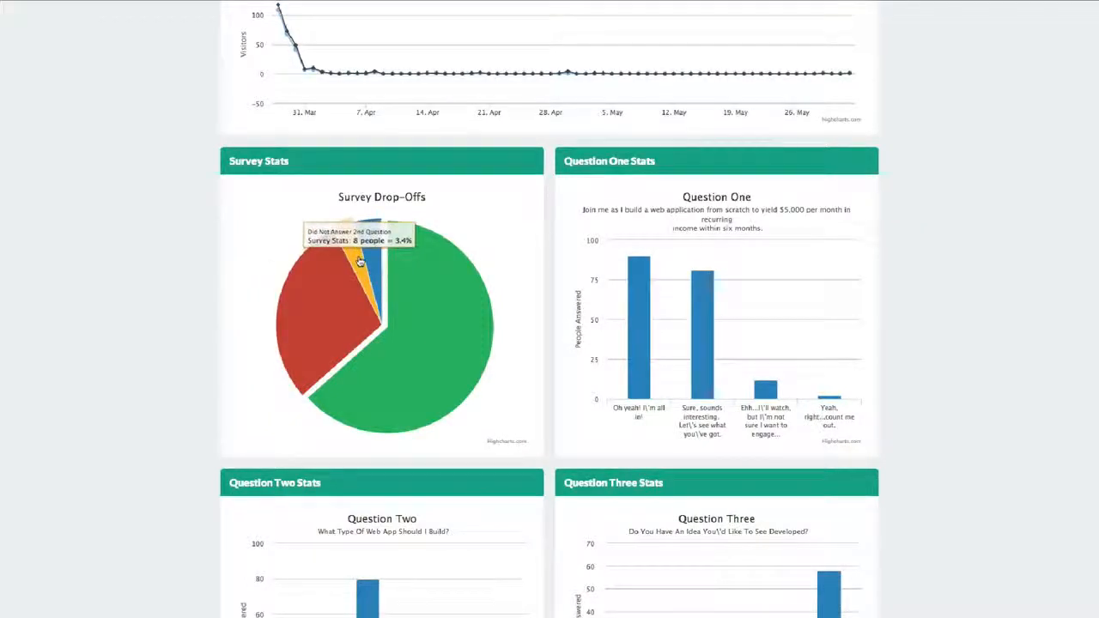
mouse_move(375, 260)
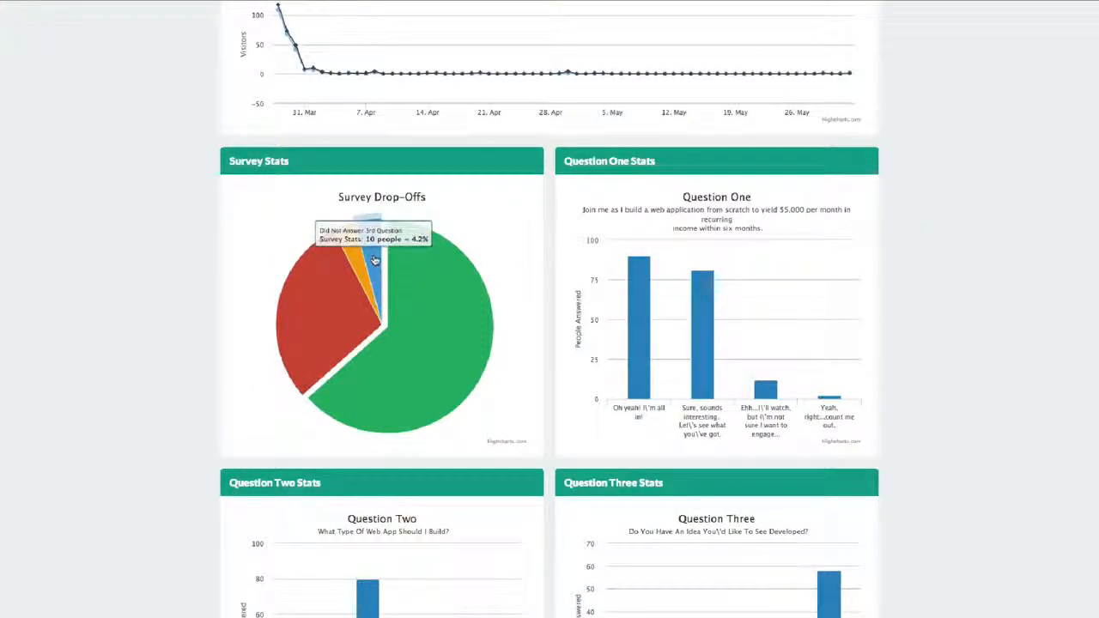
mouse_move(316, 306)
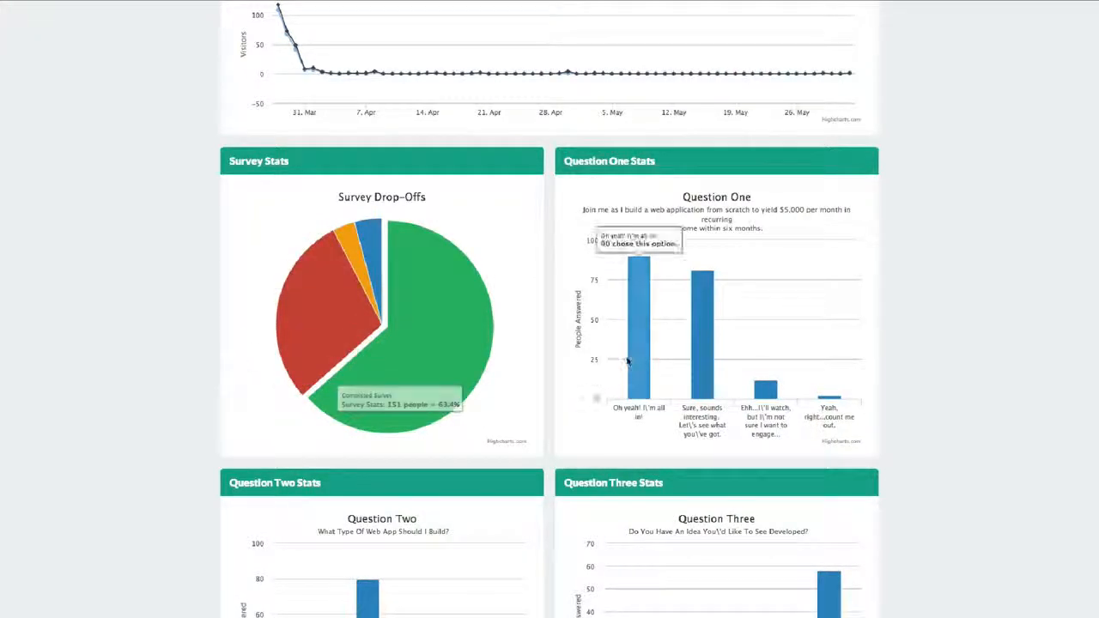
scroll(down, 3)
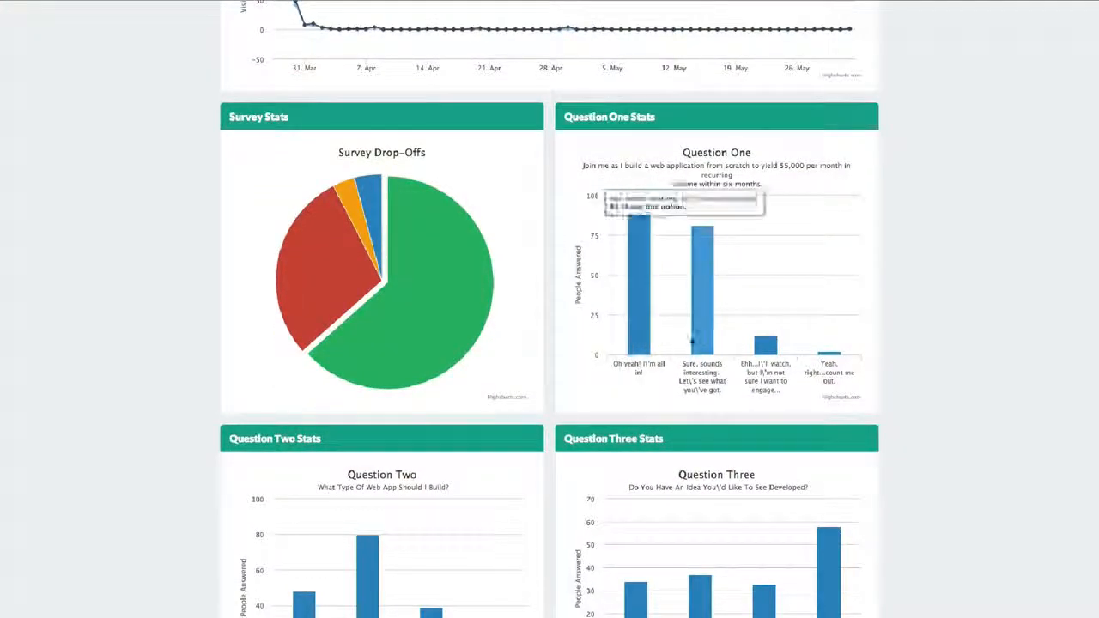
scroll(up, 3)
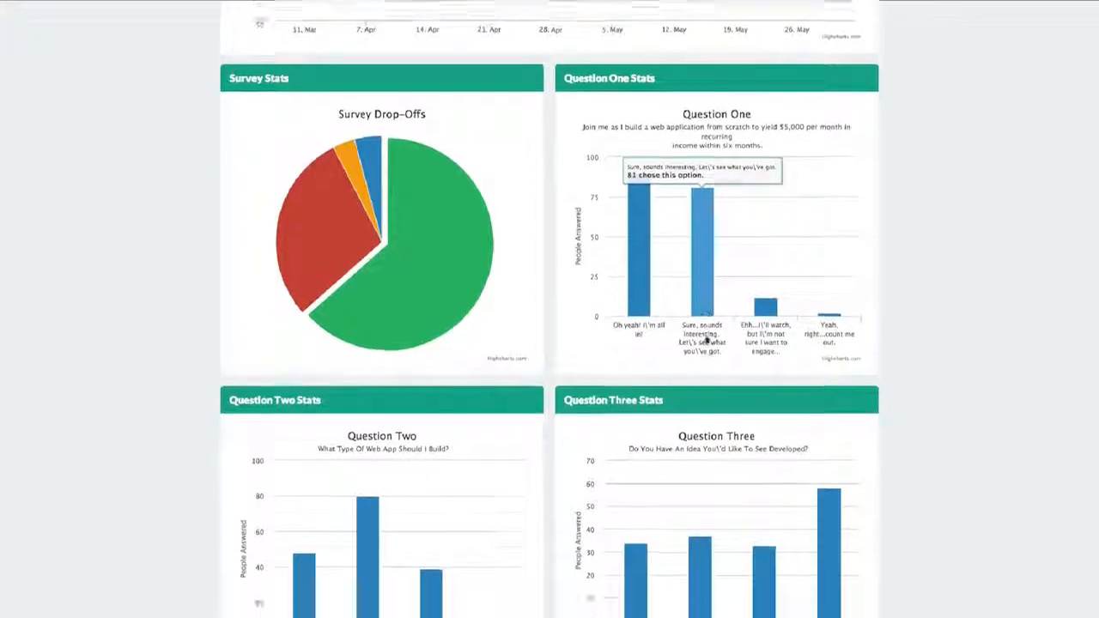
scroll(down, 3)
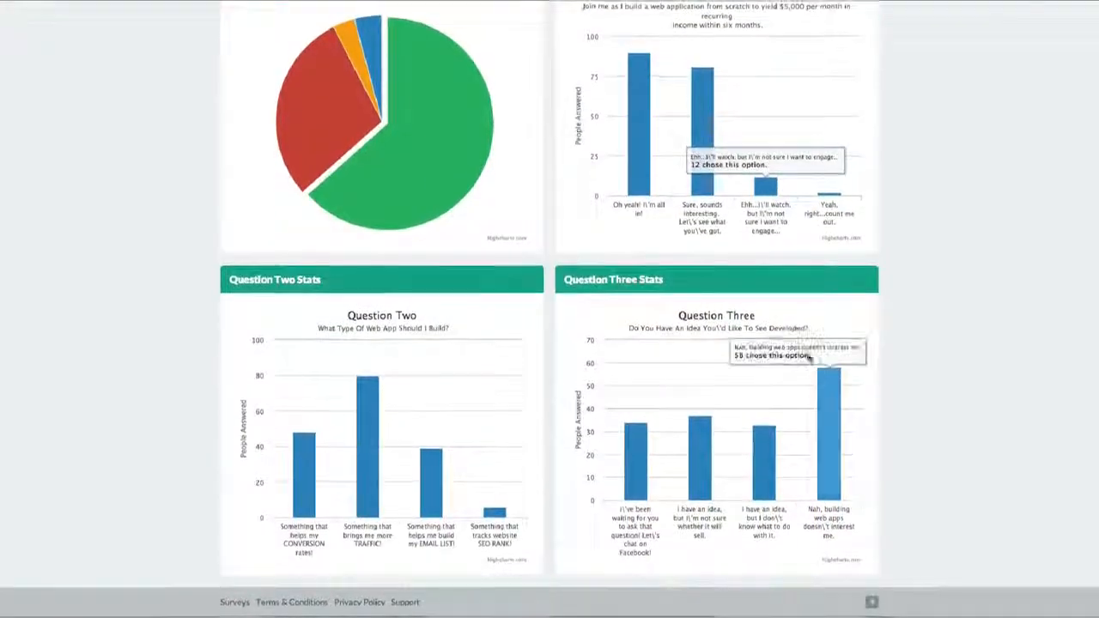
scroll(up, 3)
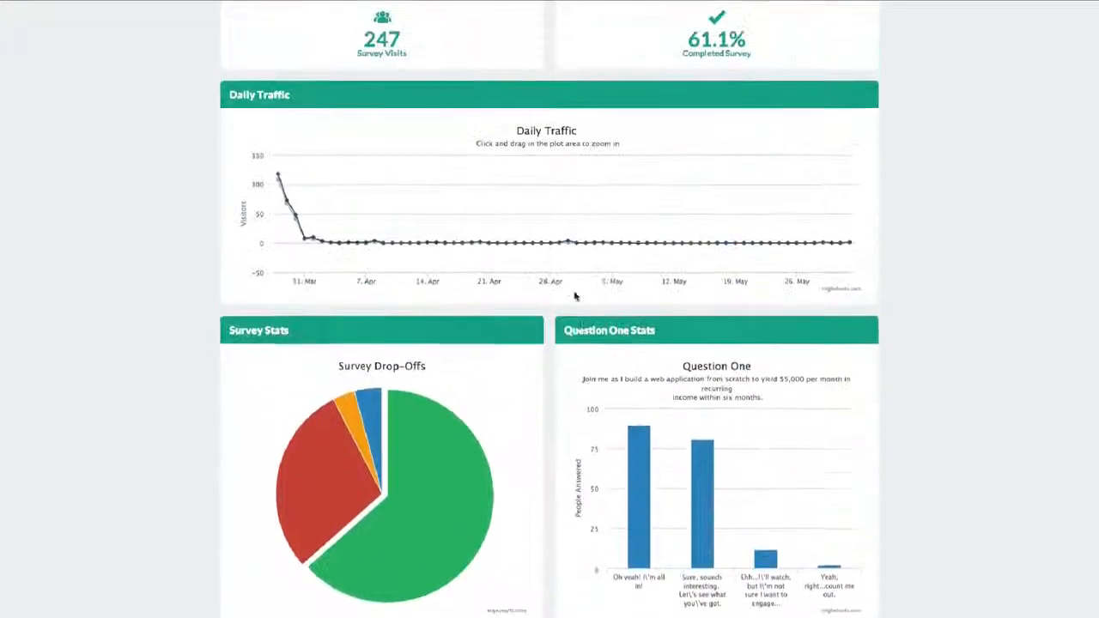
scroll(up, 3)
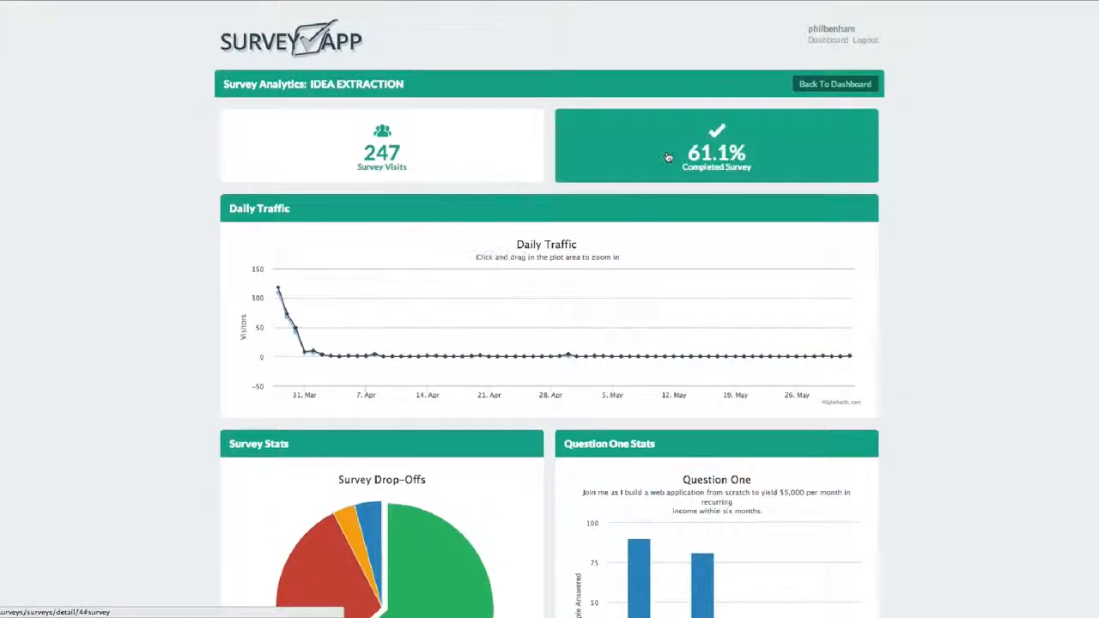
mouse_move(747, 185)
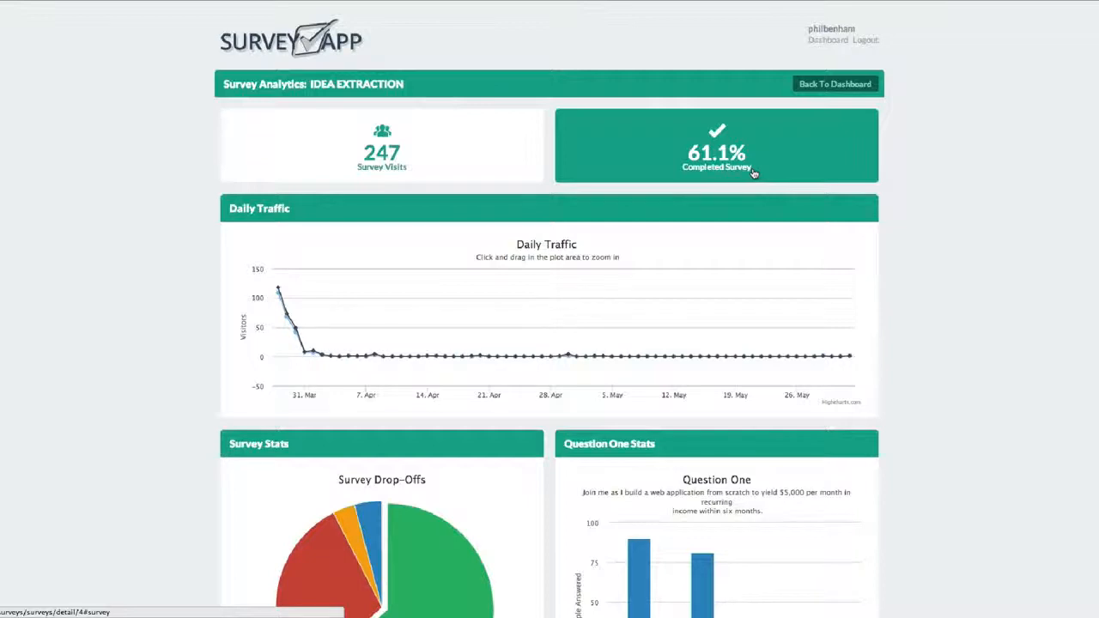
scroll(down, 3)
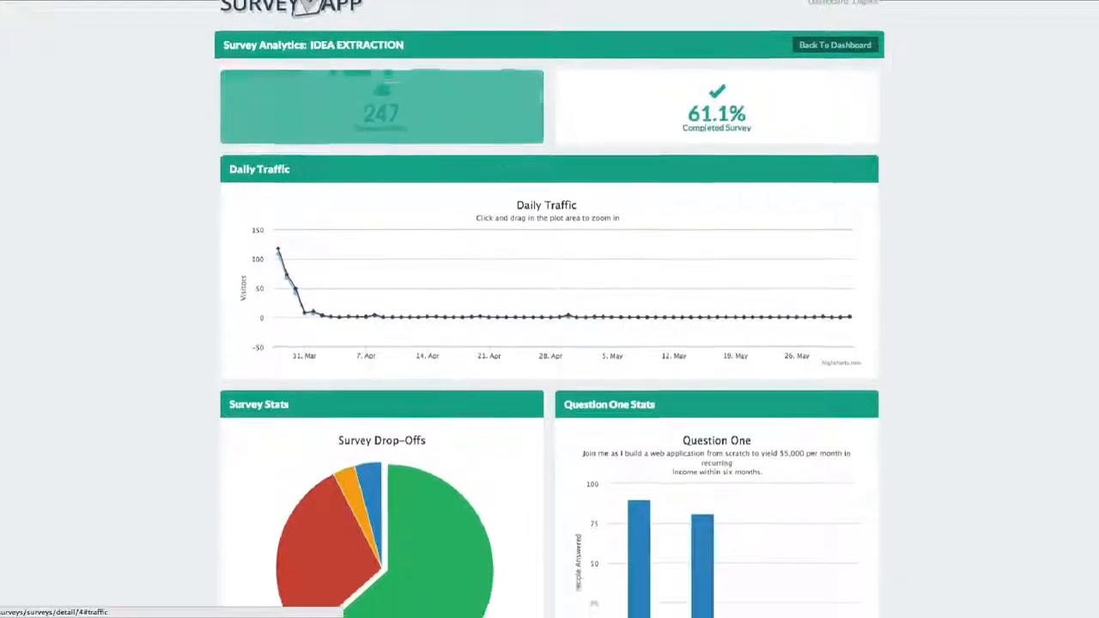
scroll(down, 3)
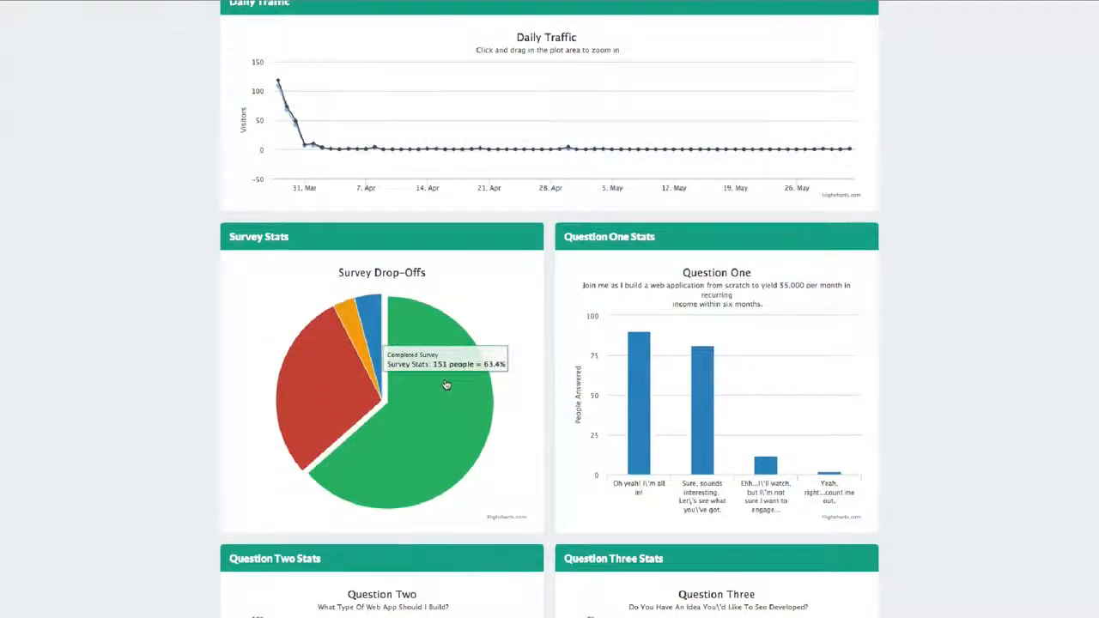